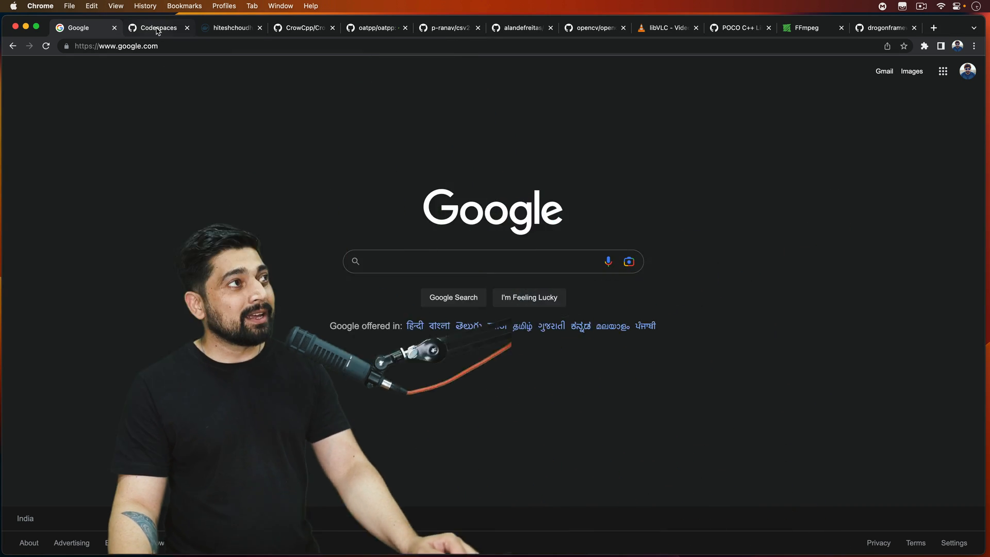
# - Review the Docker Hub profile's three images, including hello_crow, then switch to the Crow repository tab
pyautogui.click(230, 27)
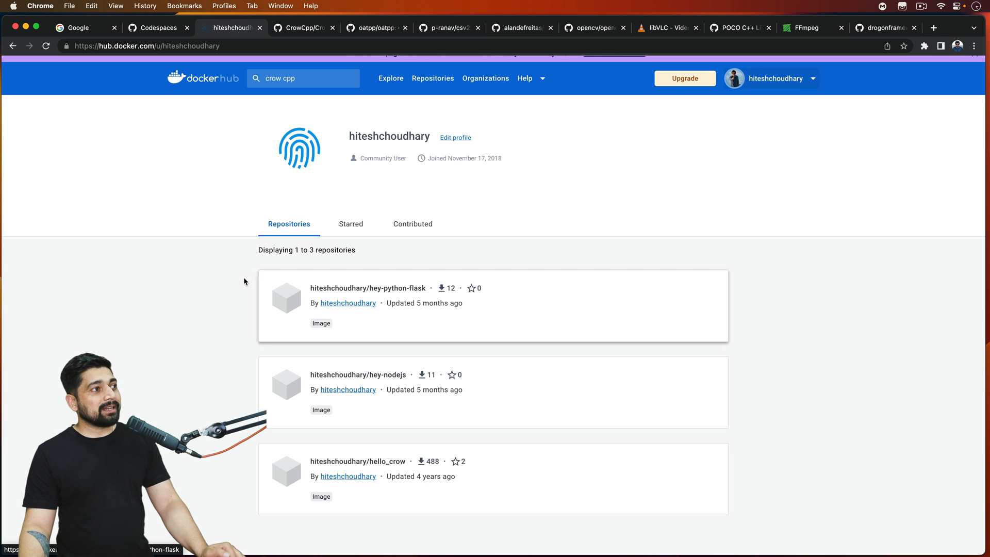
pyautogui.scroll(-3)
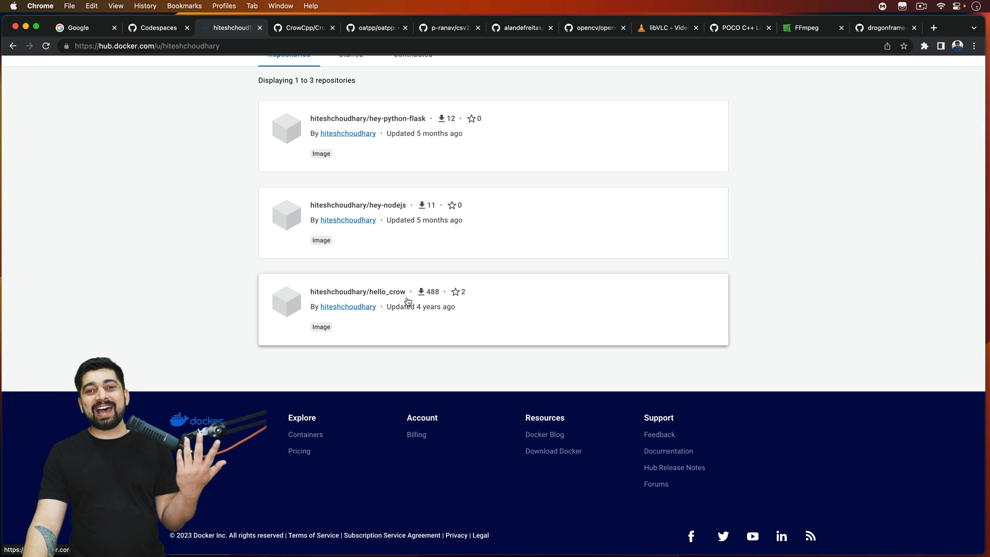
pyautogui.moveTo(394, 329)
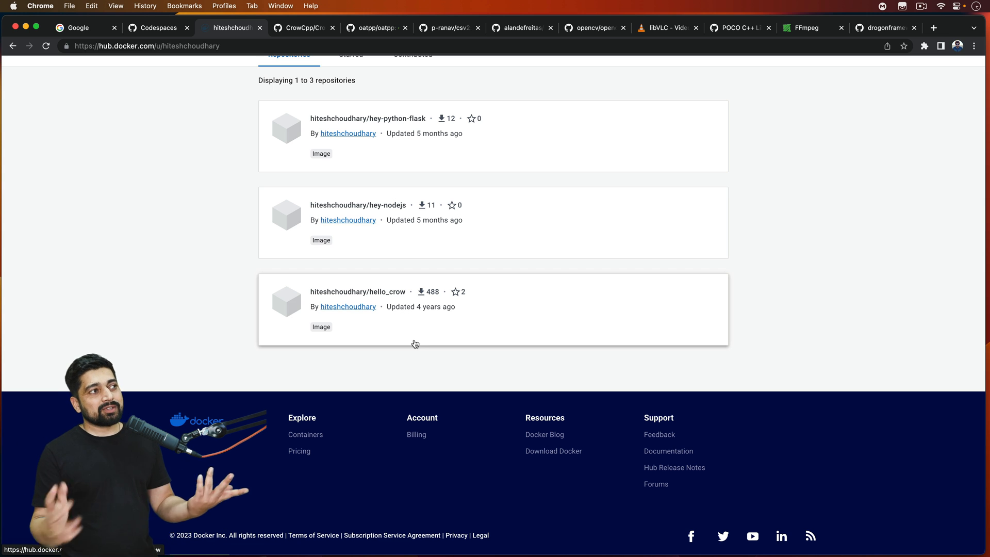
pyautogui.moveTo(413, 315)
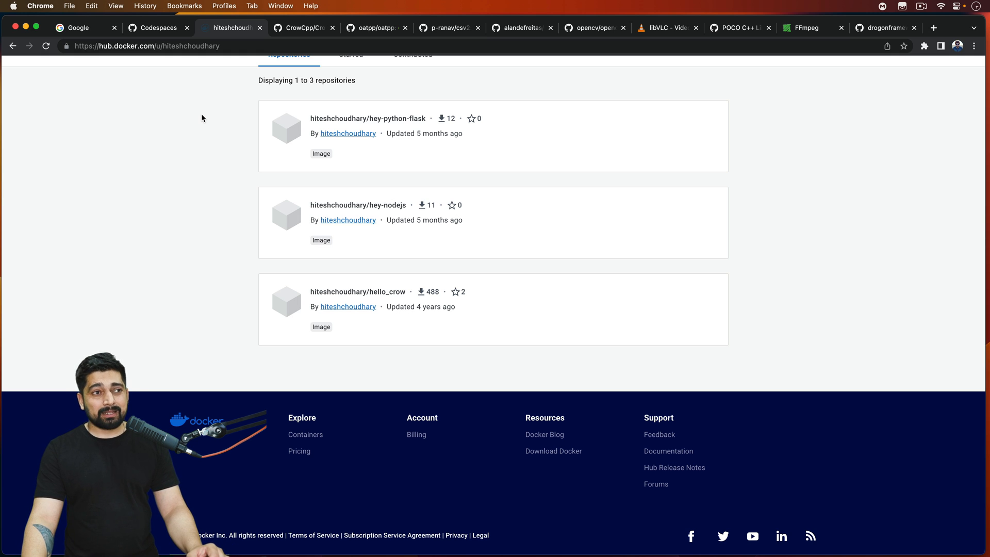
pyautogui.moveTo(264, 79)
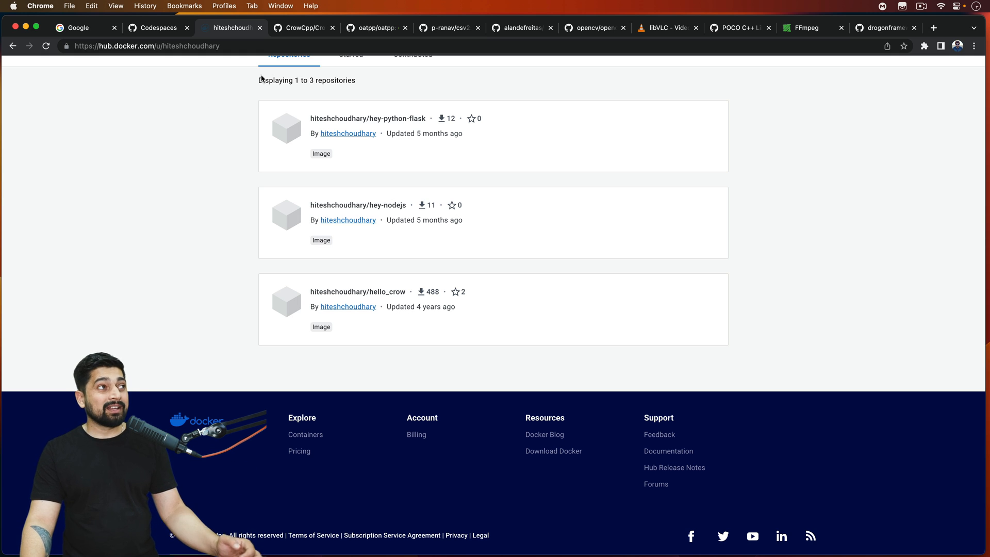
pyautogui.click(303, 28)
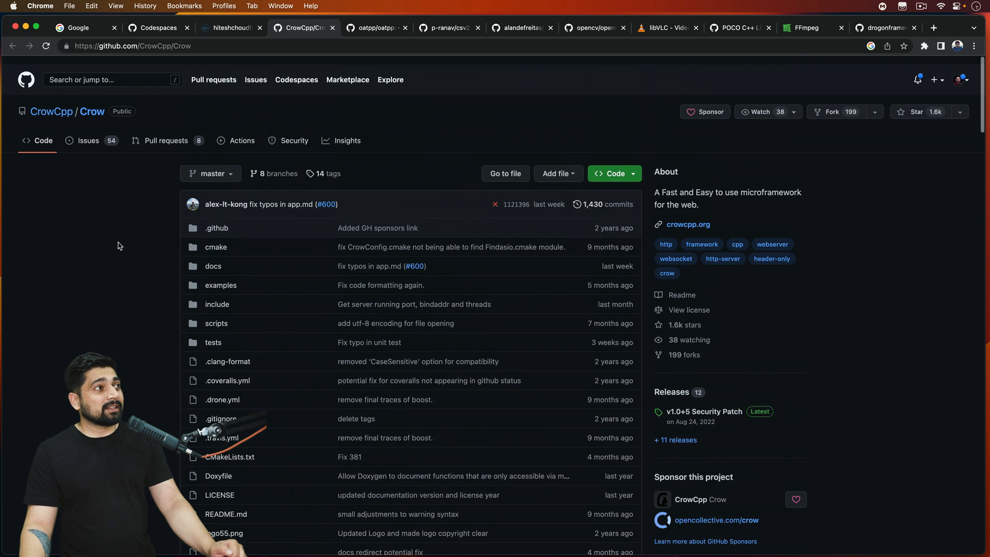
# - Read Crow's README features and Hello World example, highlighting the Mustache templating line
pyautogui.scroll(-3)
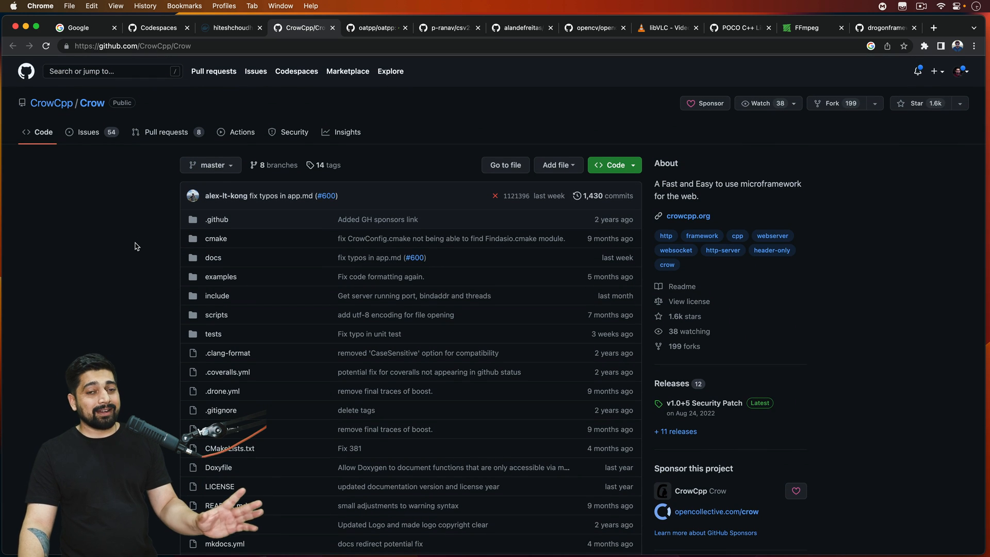
pyautogui.scroll(-3)
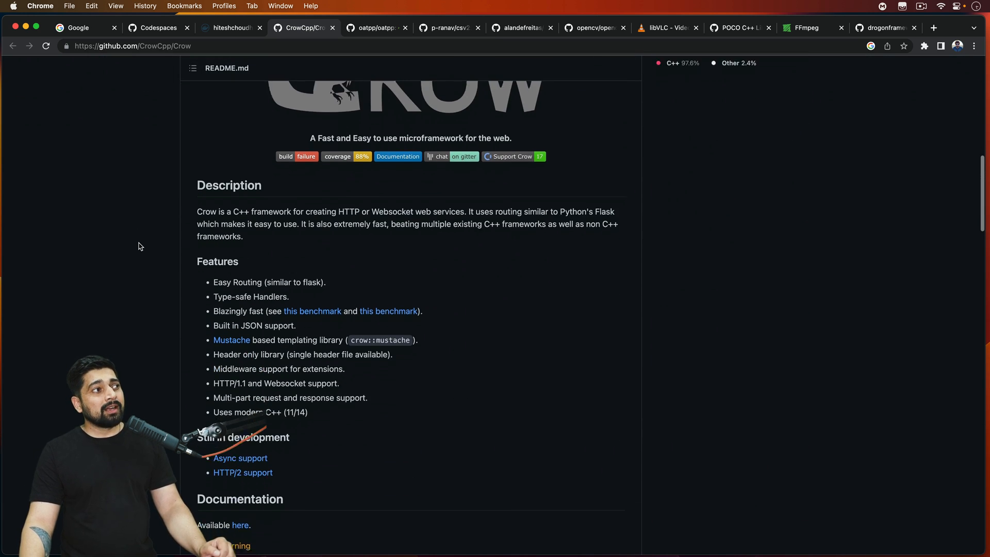
pyautogui.scroll(-3)
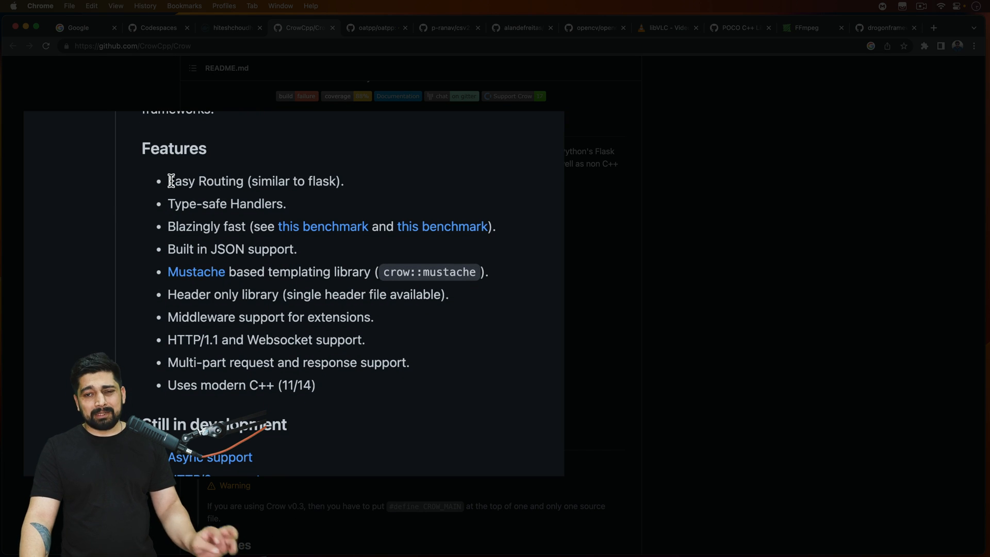
pyautogui.moveTo(168, 181); pyautogui.dragTo(284, 181)
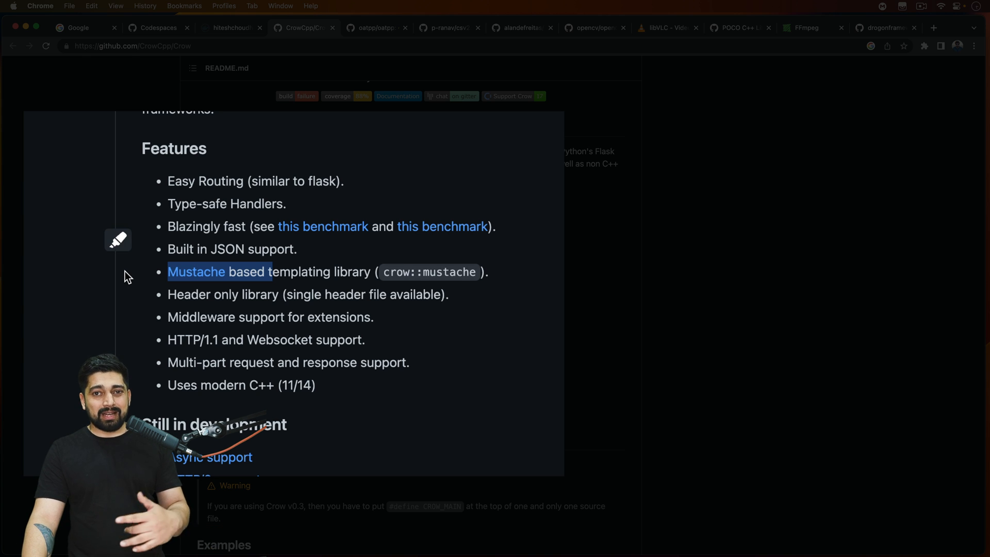
pyautogui.moveTo(193, 331)
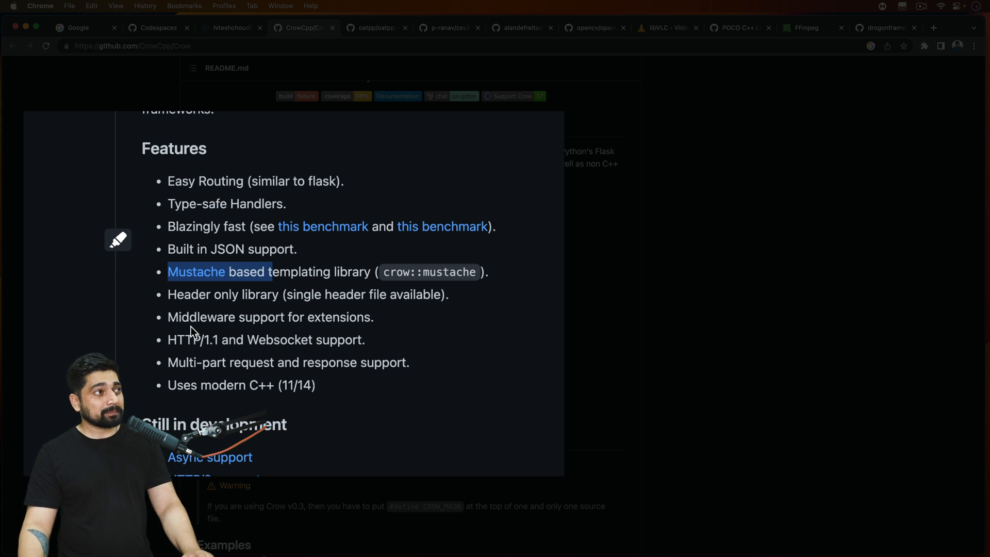
pyautogui.scroll(-3)
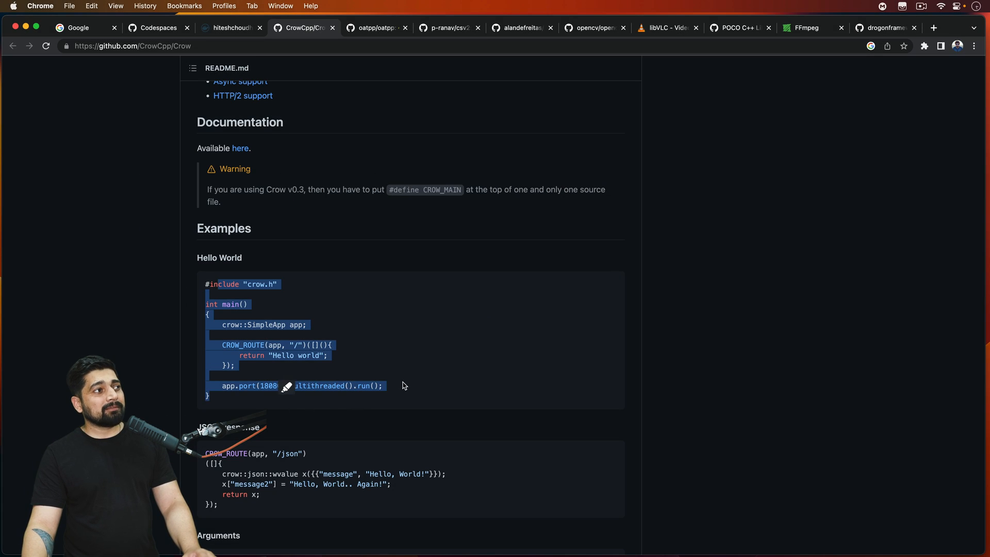
pyautogui.scroll(-3)
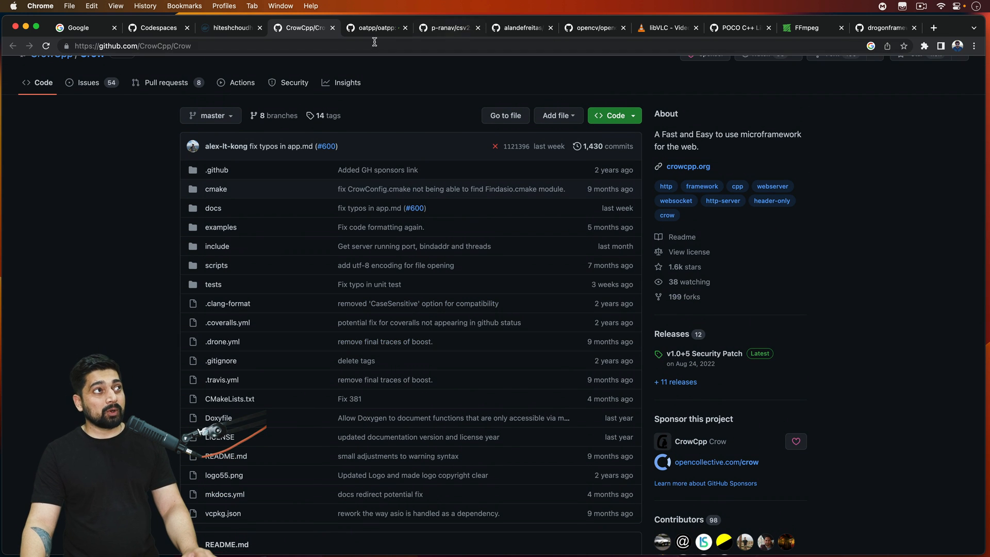
pyautogui.click(376, 27)
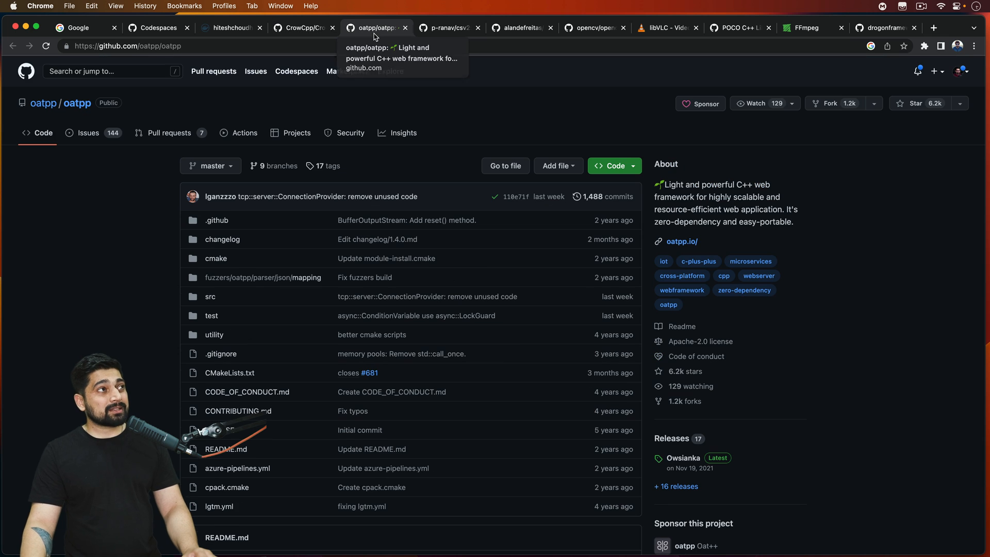
pyautogui.scroll(-3)
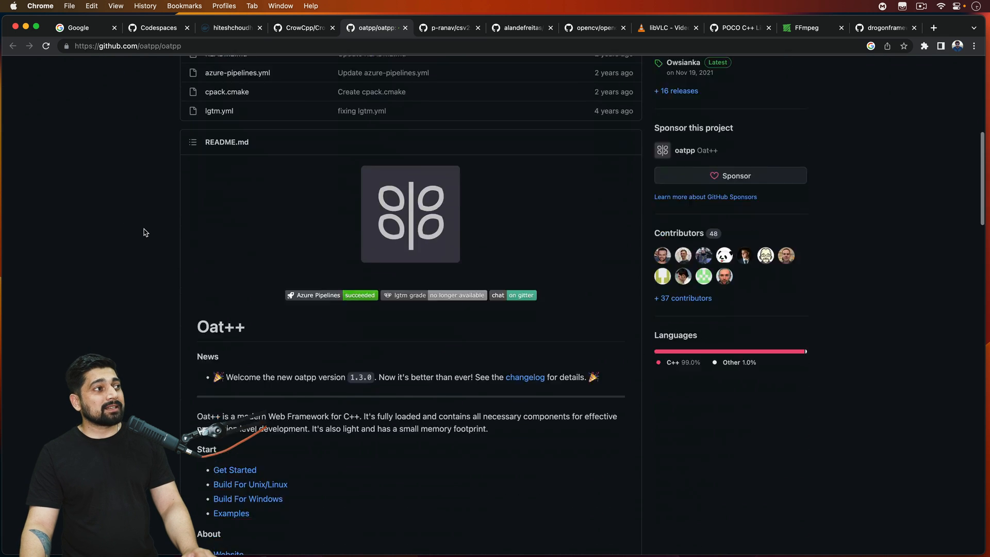
pyautogui.scroll(-3)
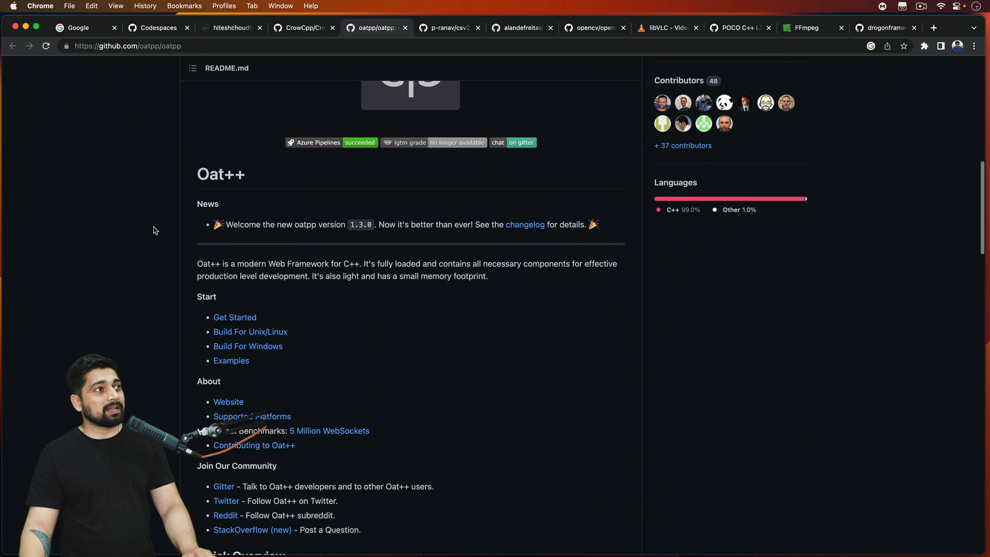
pyautogui.scroll(-3)
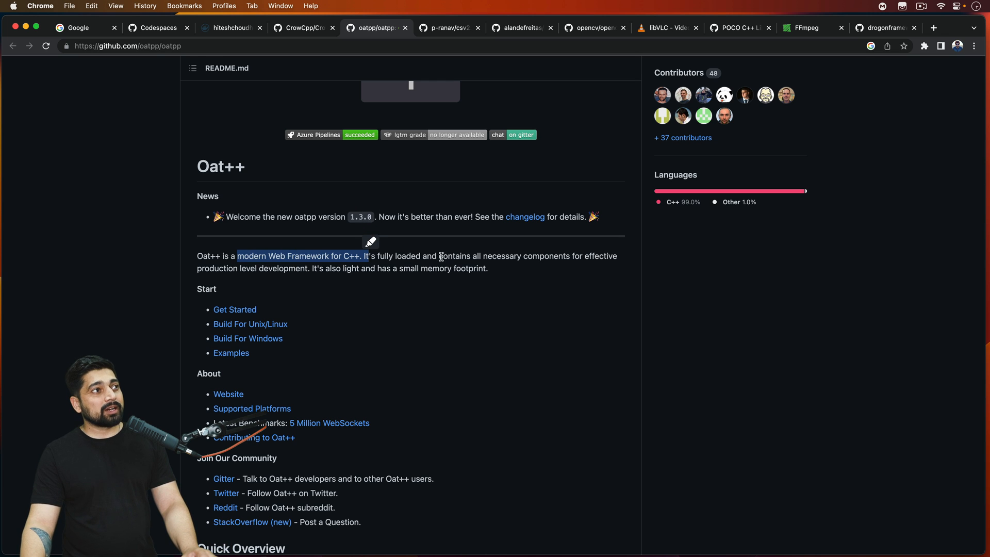
pyautogui.moveTo(368, 256); pyautogui.dragTo(565, 256)
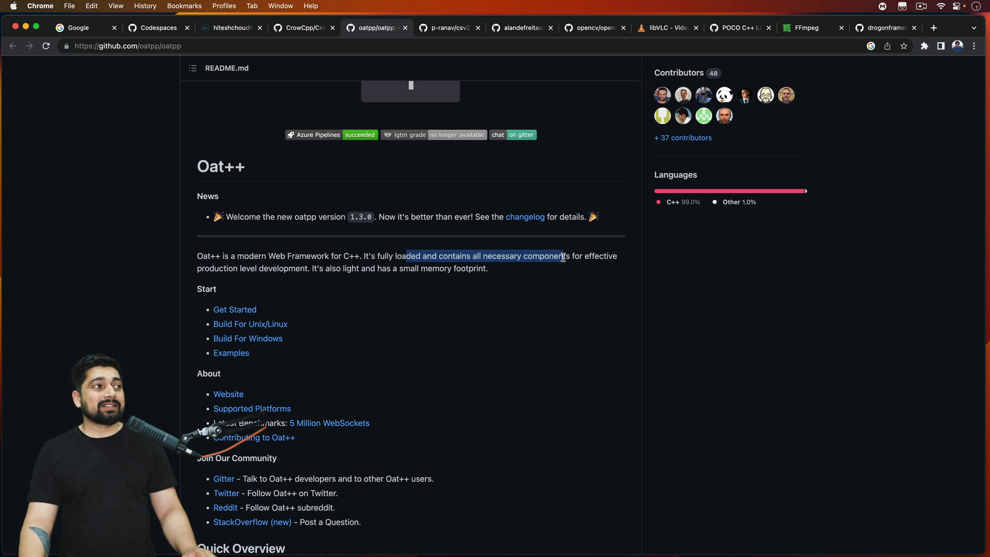
pyautogui.click(504, 278)
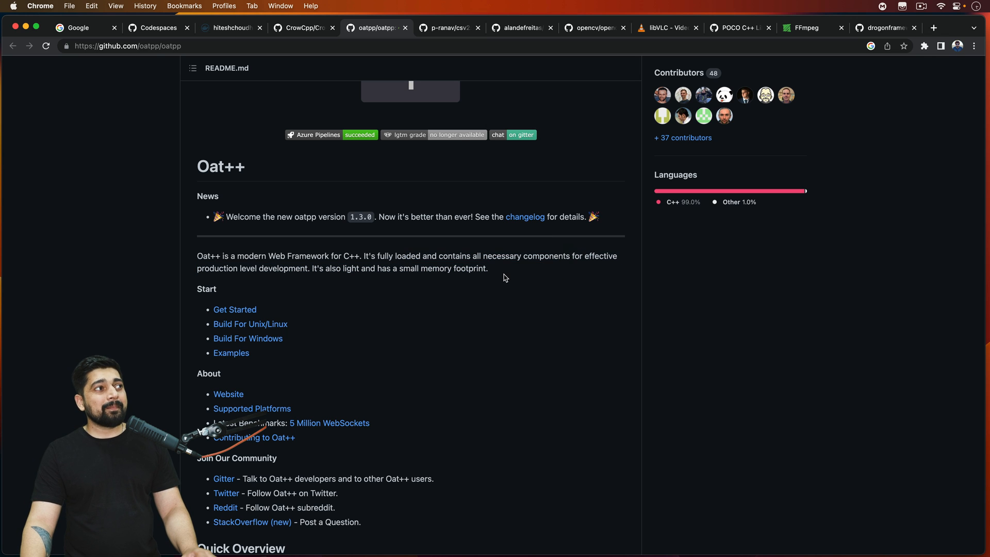
pyautogui.moveTo(362, 269); pyautogui.dragTo(464, 268)
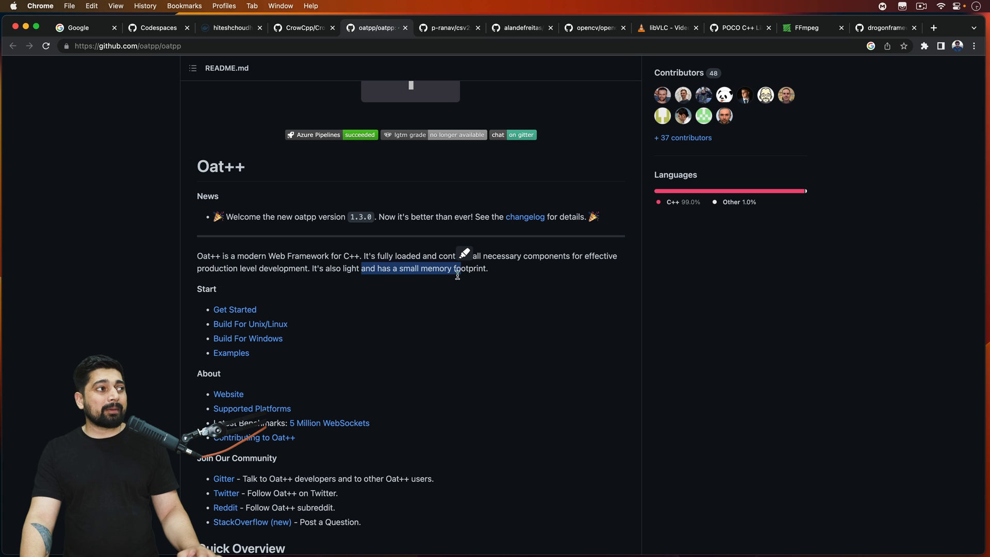
pyautogui.scroll(-3)
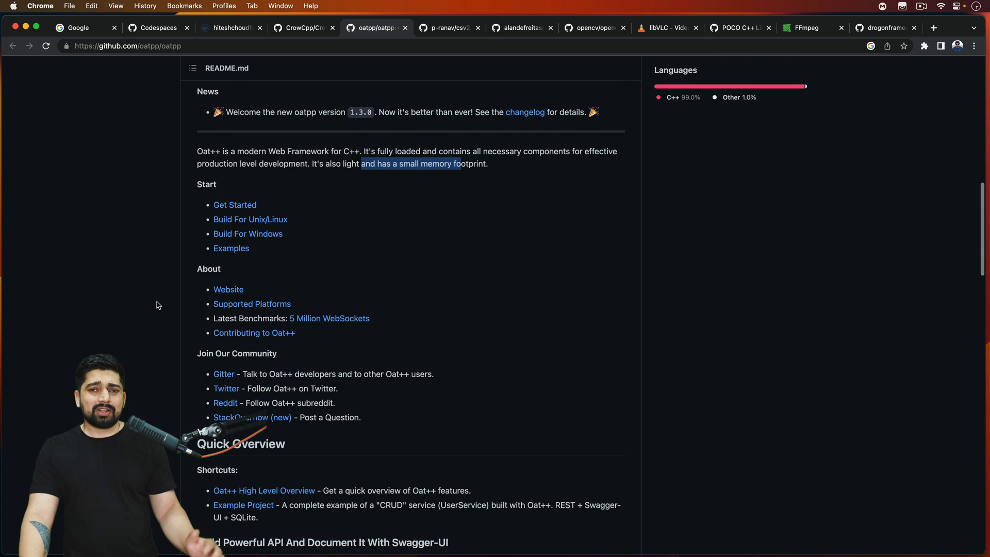
pyautogui.scroll(-3)
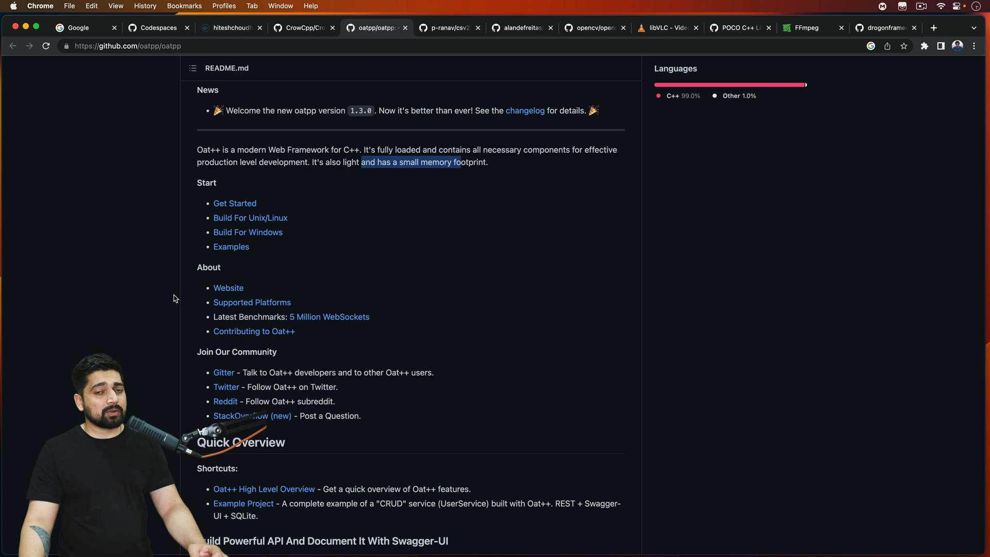
pyautogui.scroll(-3)
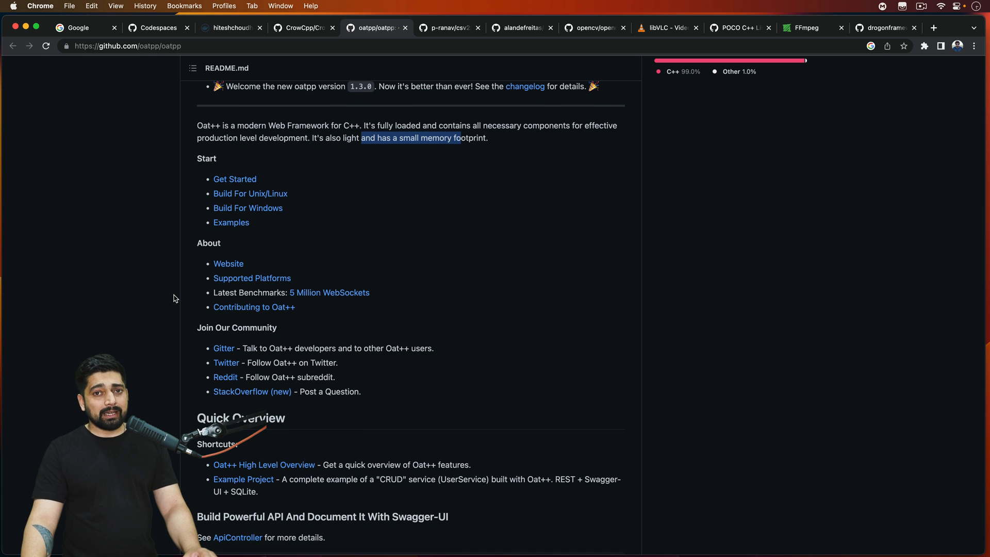
pyautogui.scroll(-3)
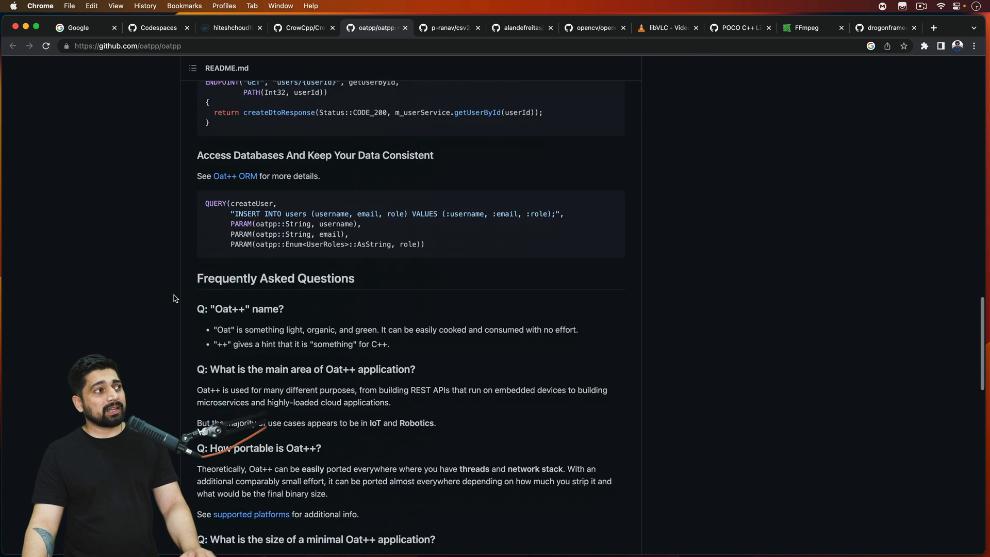
pyautogui.scroll(-3)
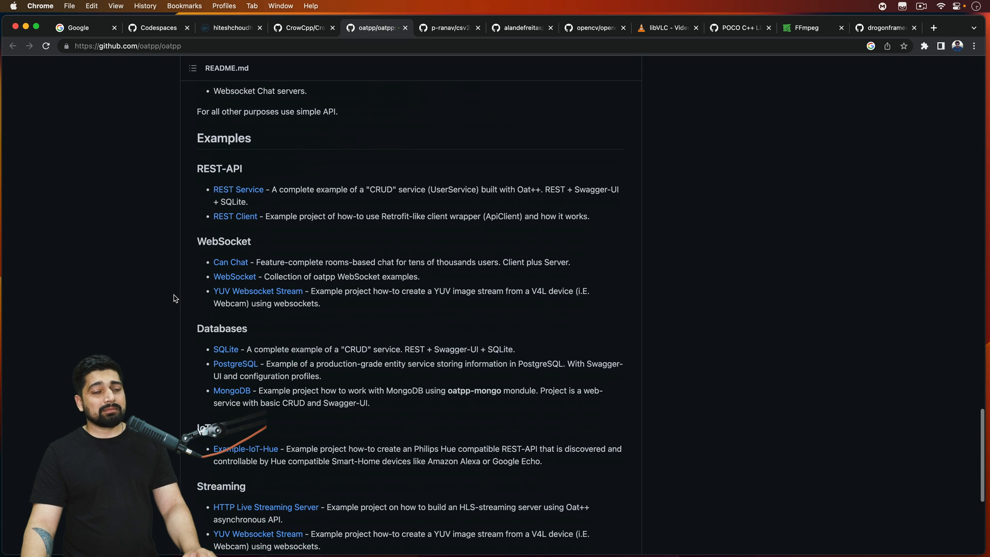
pyautogui.scroll(-3)
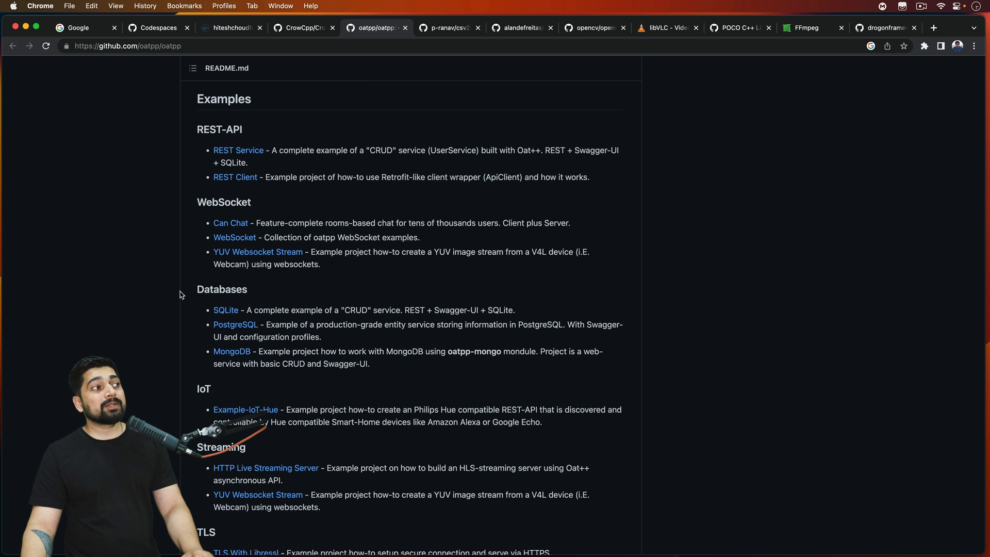
# - Switch to the p-ranav/csv2 tab and read its README through the CSV Reader example
pyautogui.click(449, 27)
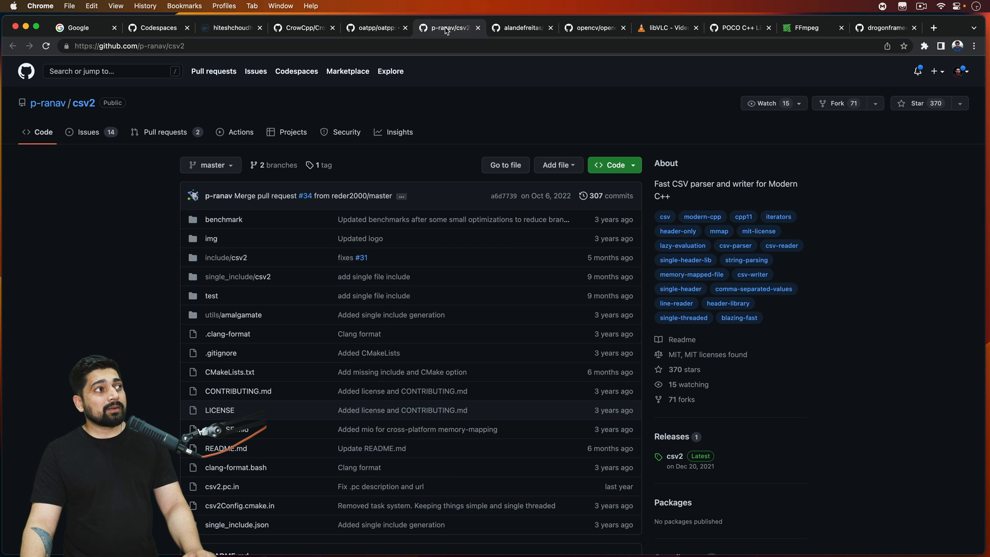
pyautogui.scroll(-3)
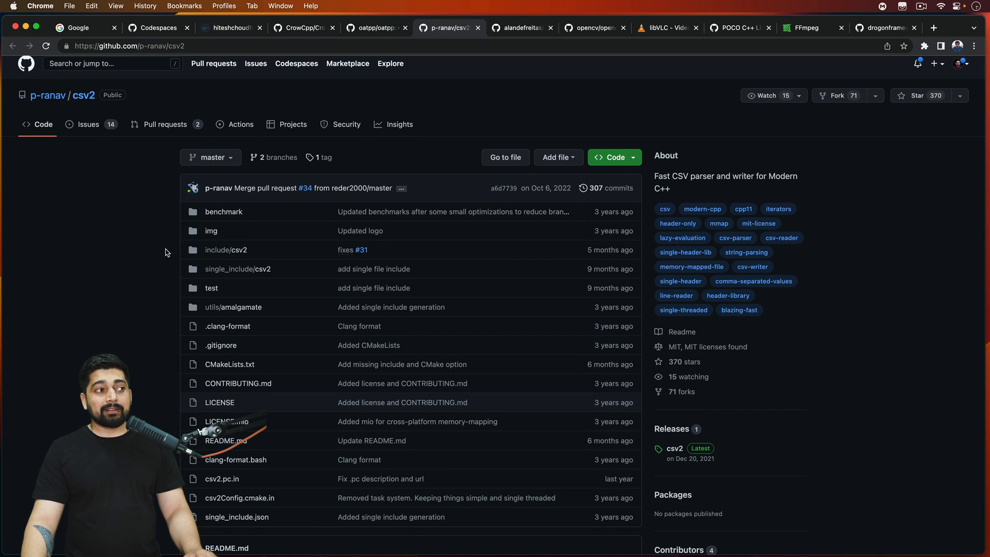
pyautogui.scroll(-3)
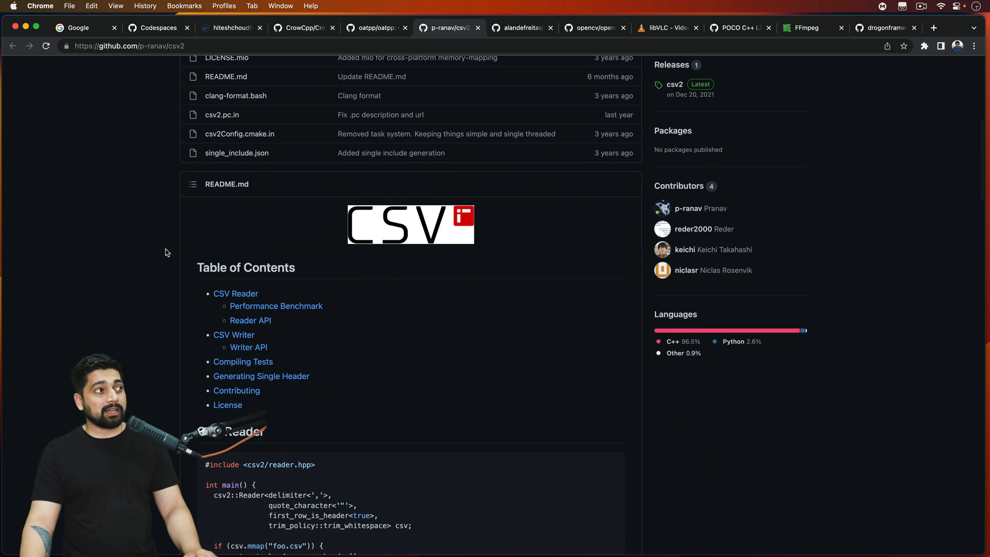
pyautogui.scroll(-3)
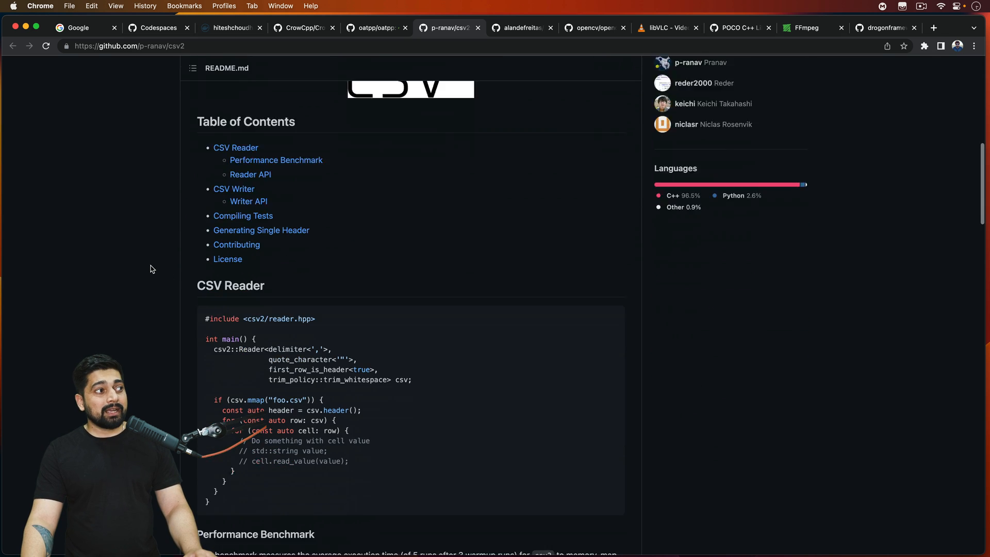
pyautogui.scroll(-3)
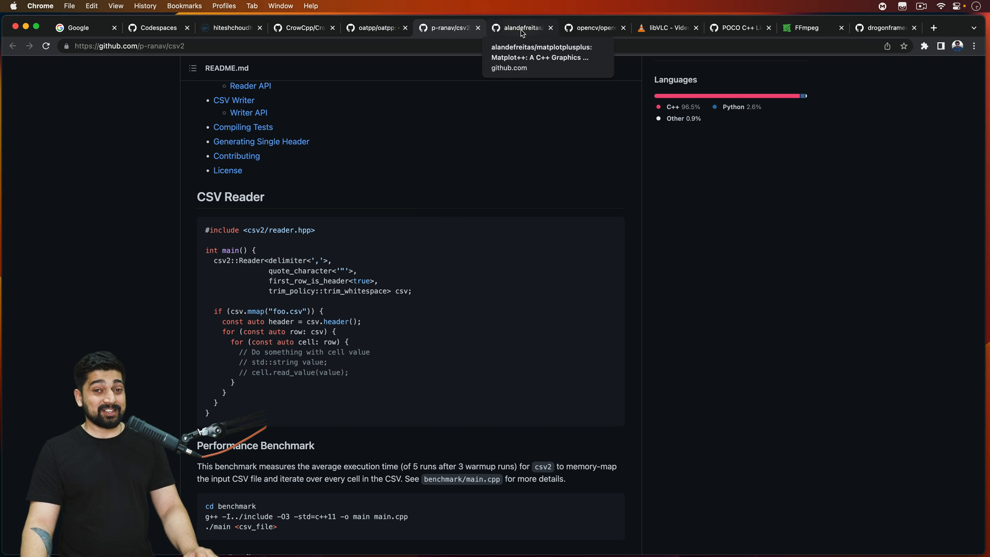
# - Switch to the alandefreitas/matplotplusplus tab and scroll through its gallery and Integration section
pyautogui.click(521, 28)
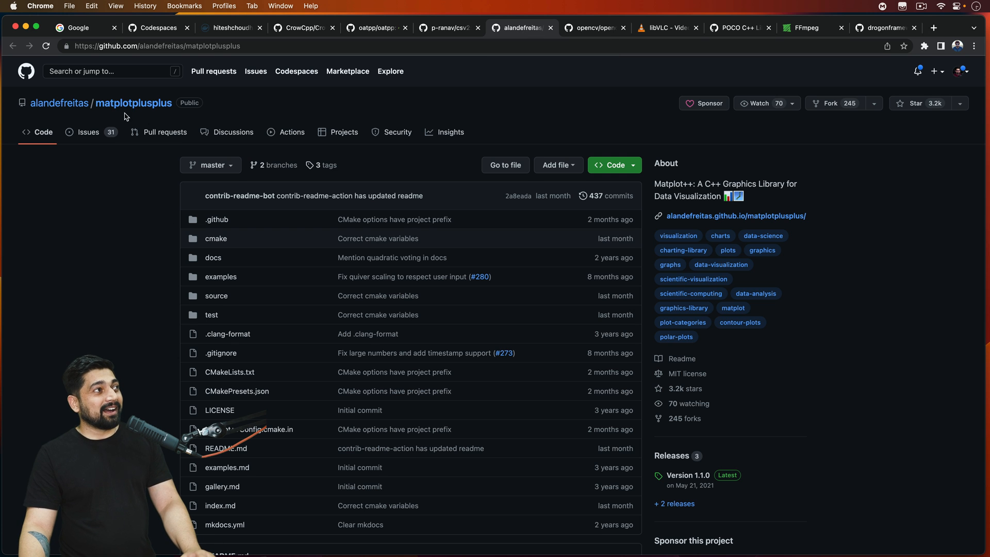
pyautogui.scroll(-3)
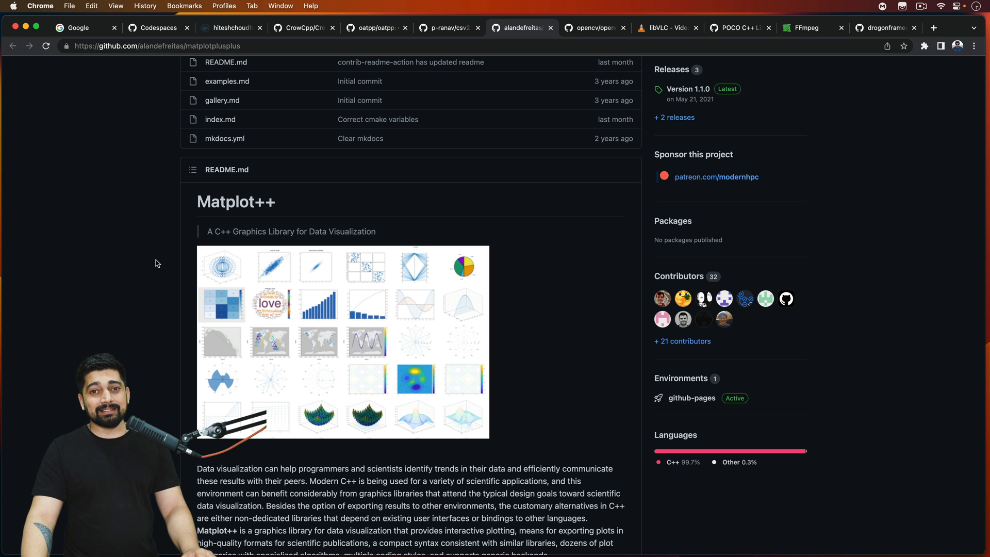
pyautogui.scroll(-3)
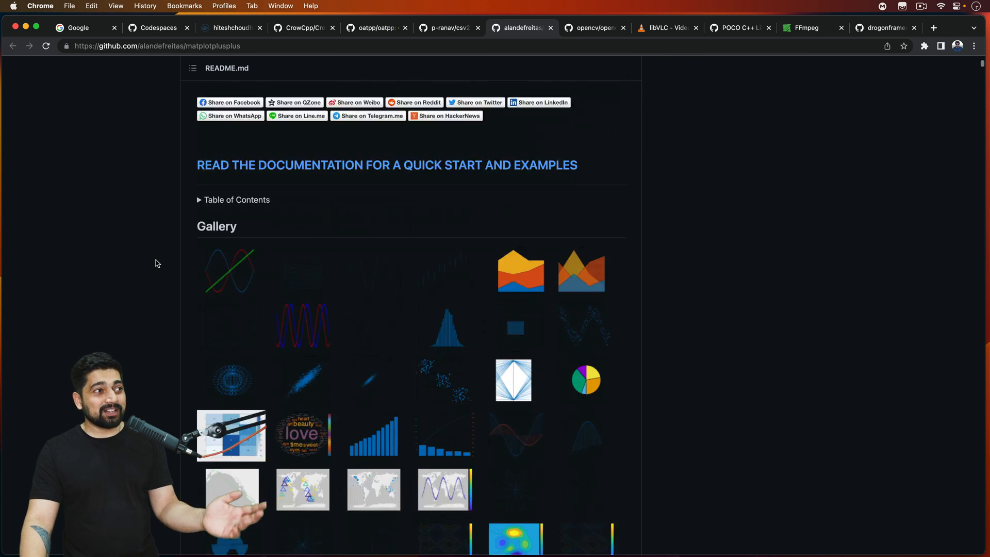
pyautogui.scroll(-3)
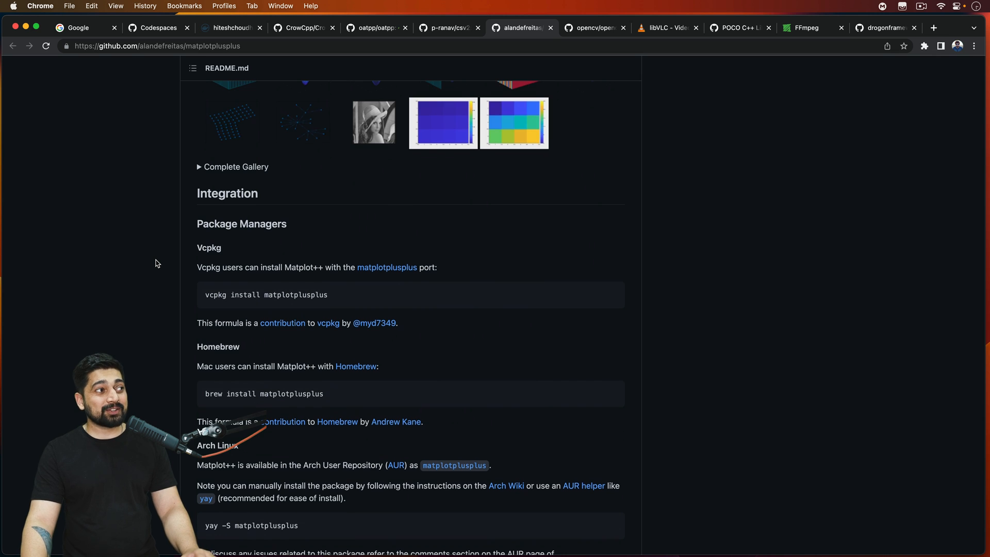
pyautogui.scroll(-3)
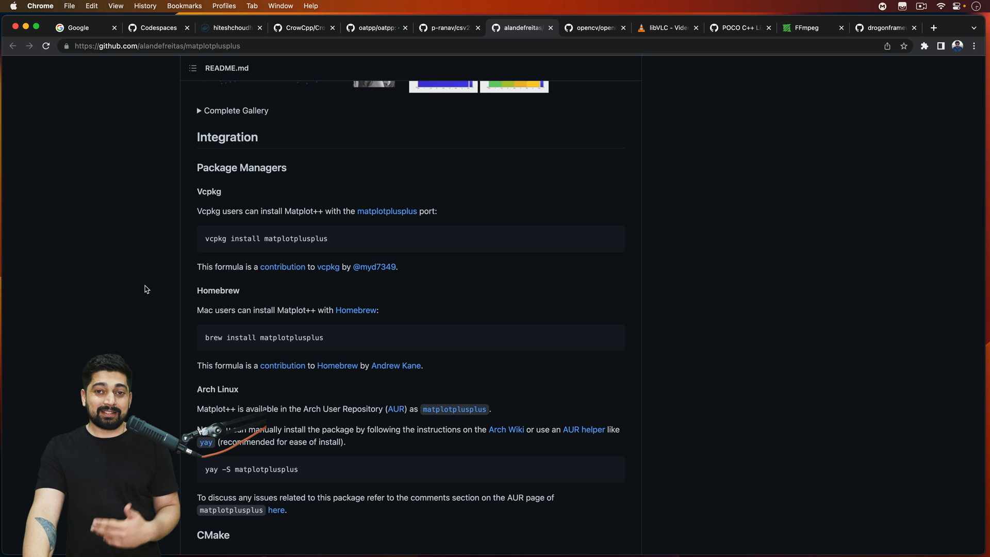
pyautogui.scroll(-3)
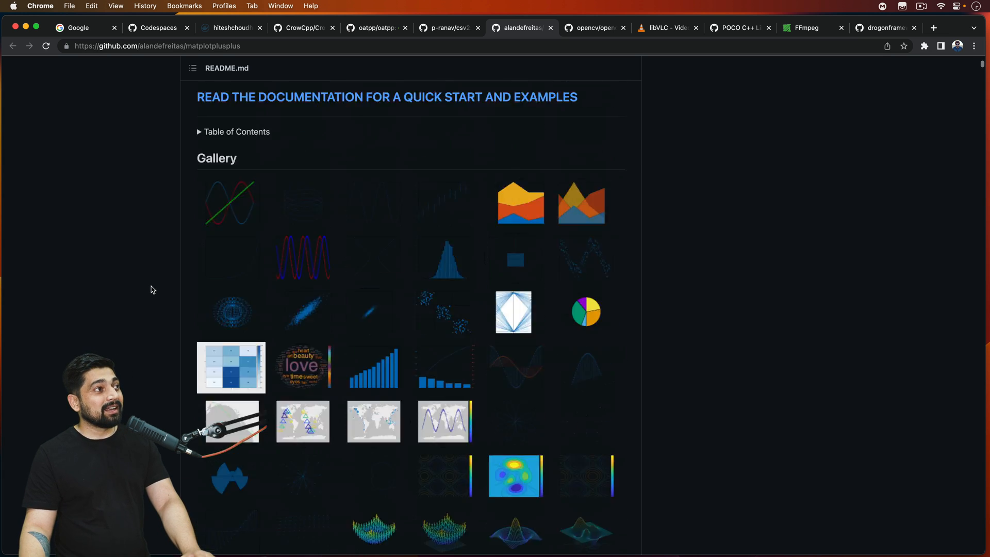
# - Look over the opencv/opencv repository README, then switch to the libVLC wiki tab
pyautogui.click(593, 28)
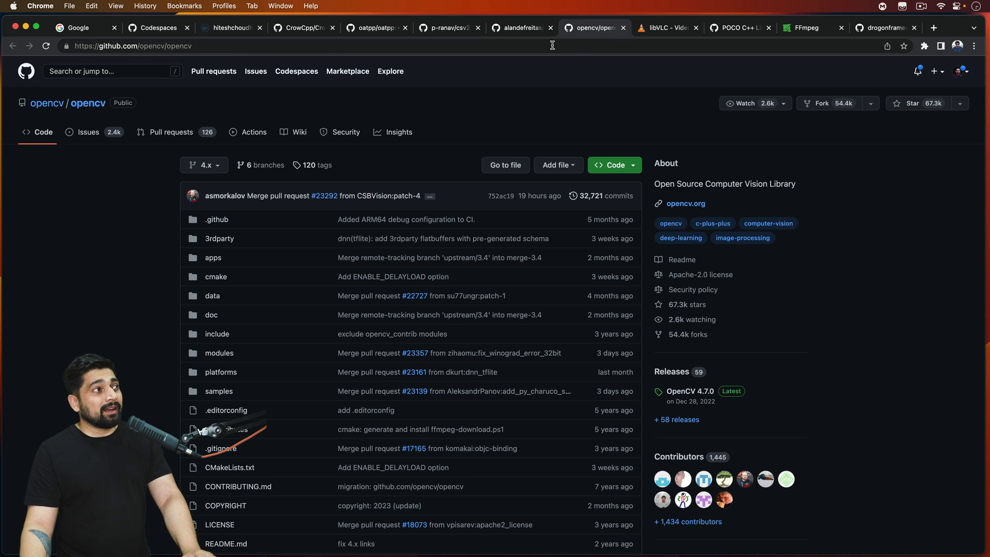
pyautogui.scroll(-3)
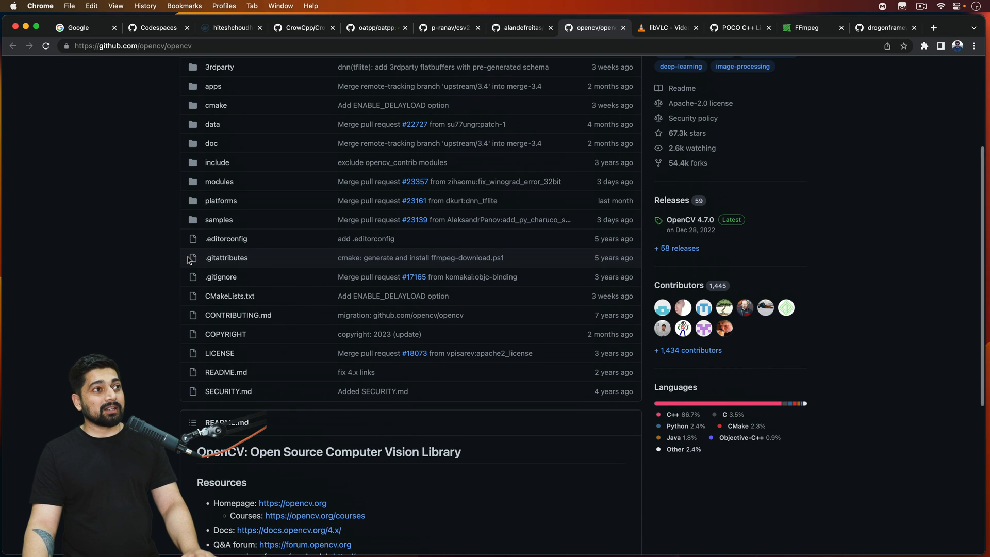
pyautogui.scroll(-3)
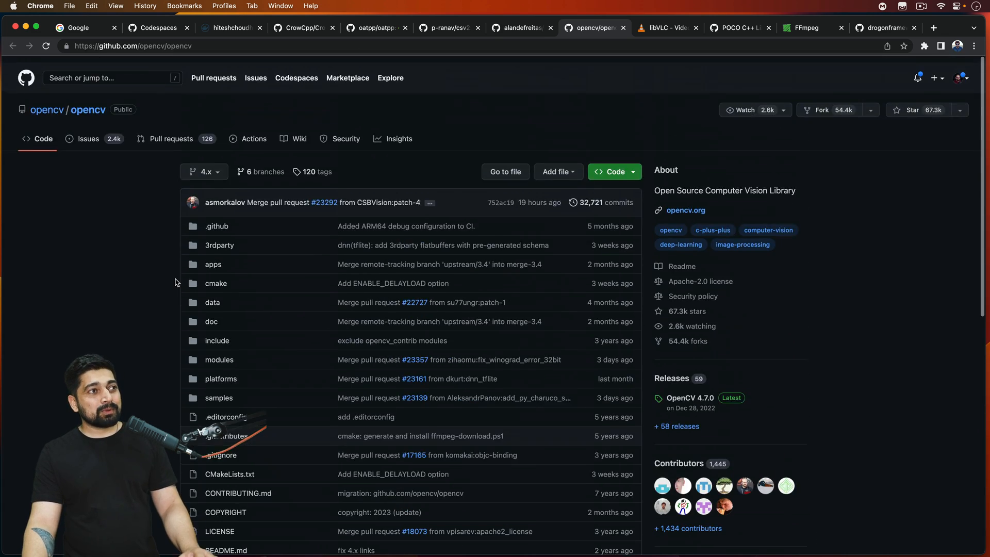
pyautogui.scroll(-3)
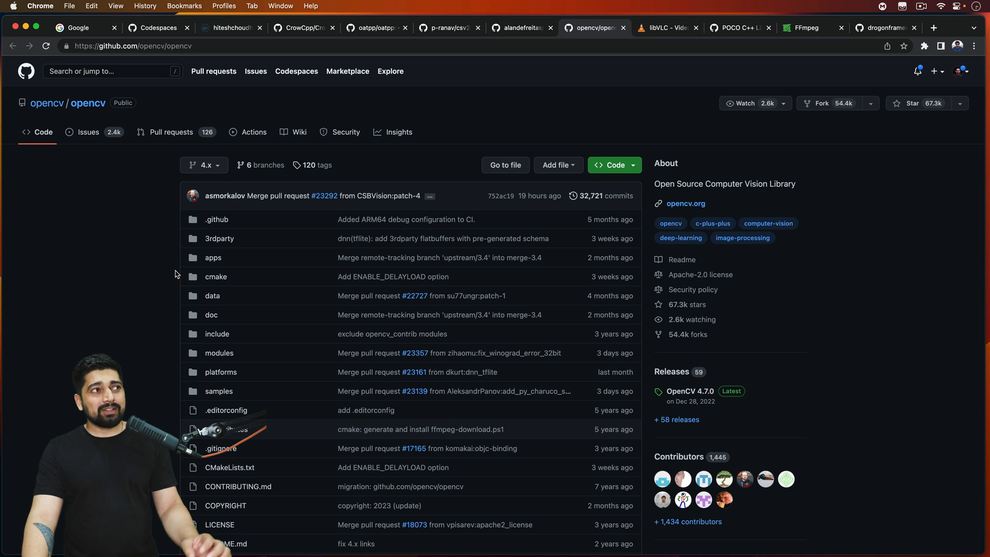
pyautogui.moveTo(538, 196)
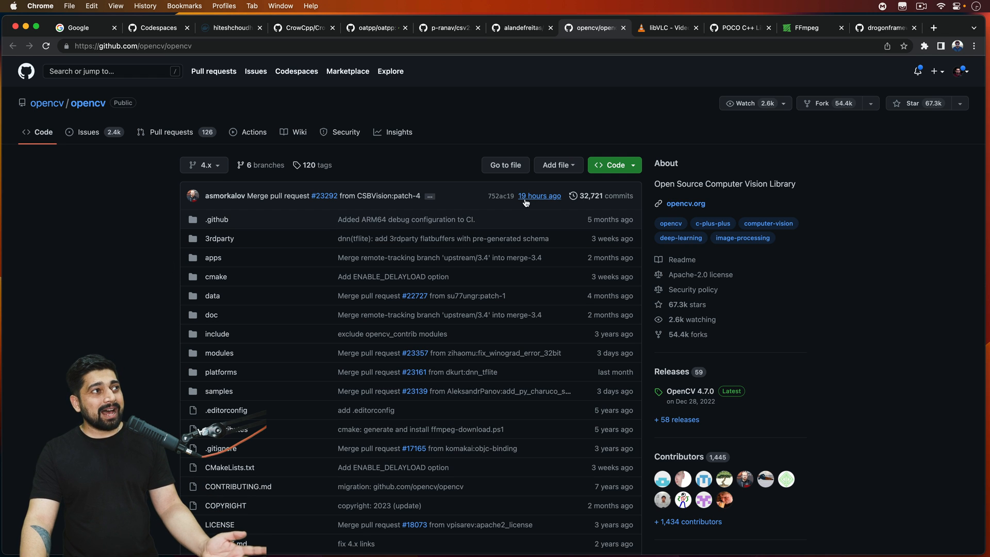
pyautogui.moveTo(539, 196)
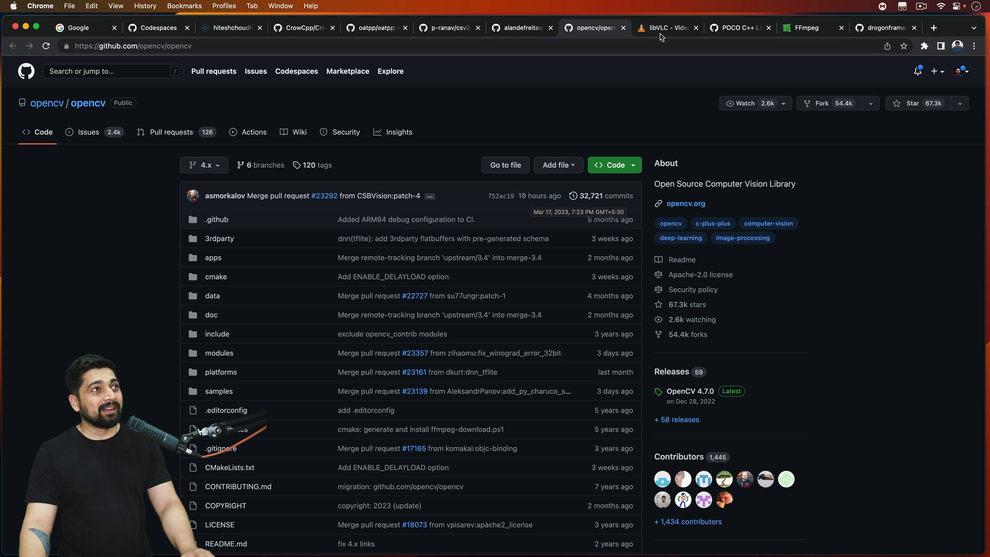
pyautogui.click(666, 27)
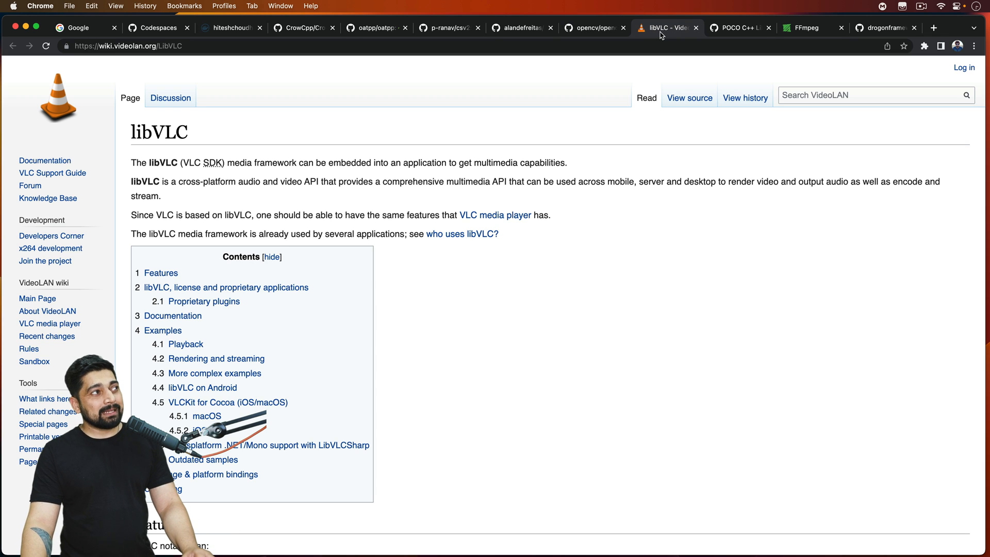
pyautogui.moveTo(761, 36)
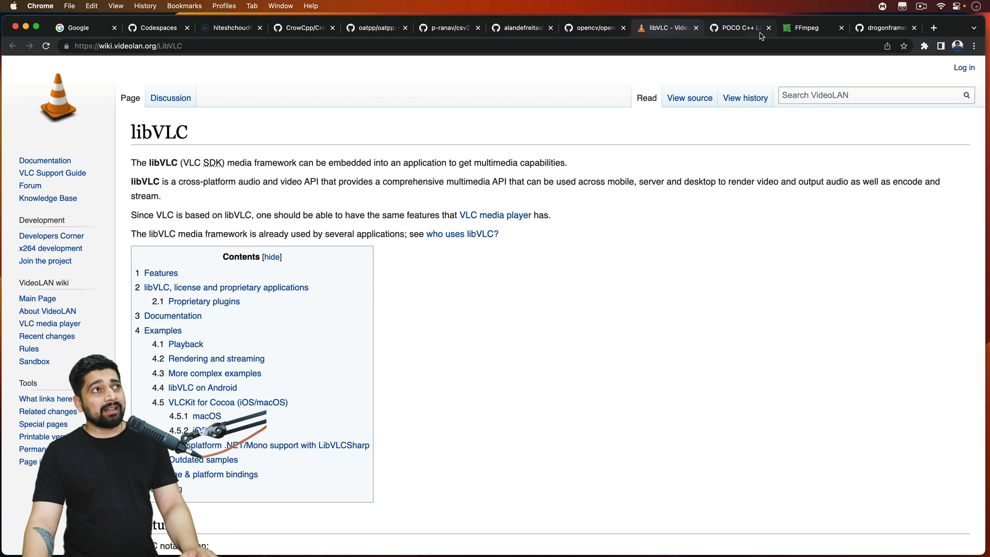
# - Switch to the POCO C++ Libraries tab and scroll through its repository list
pyautogui.click(739, 27)
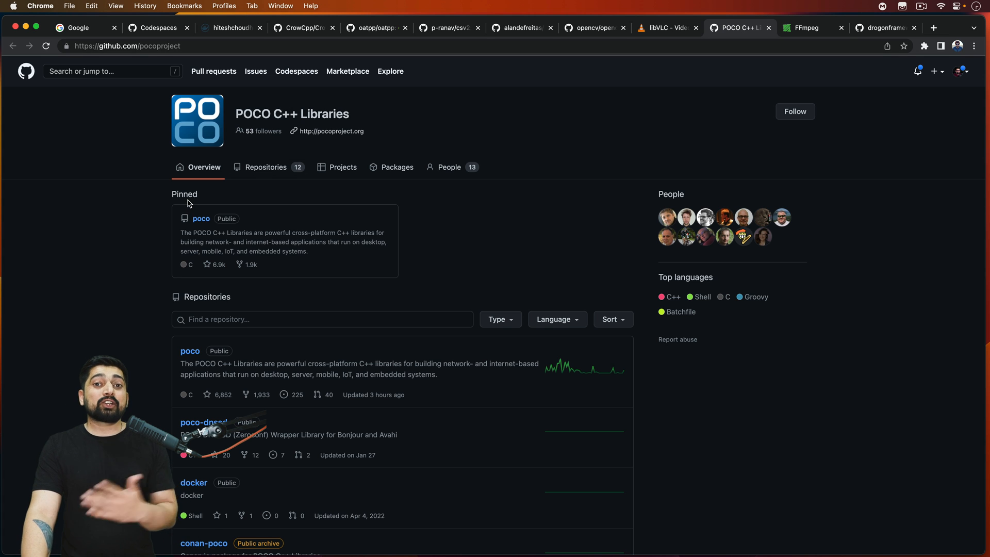
pyautogui.moveTo(134, 198)
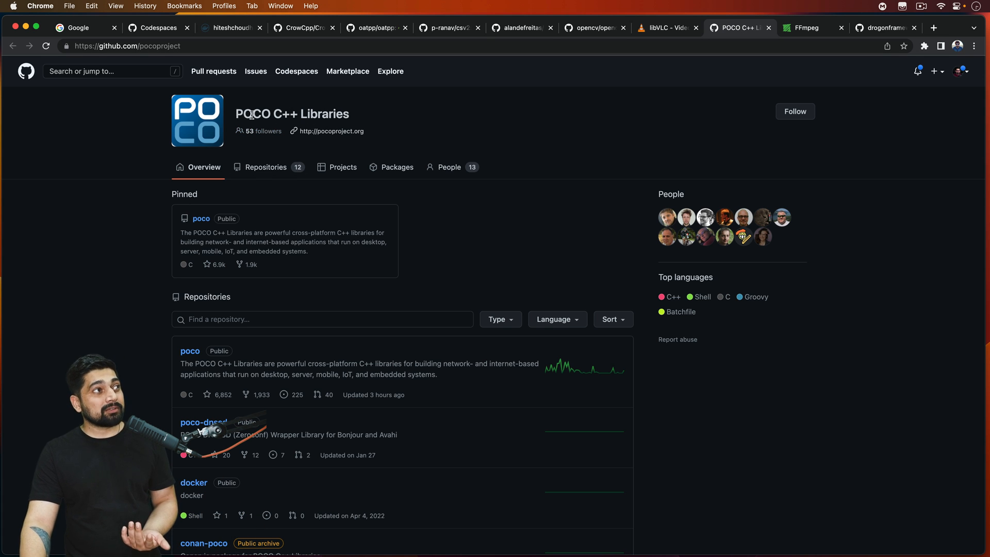
pyautogui.moveTo(113, 282)
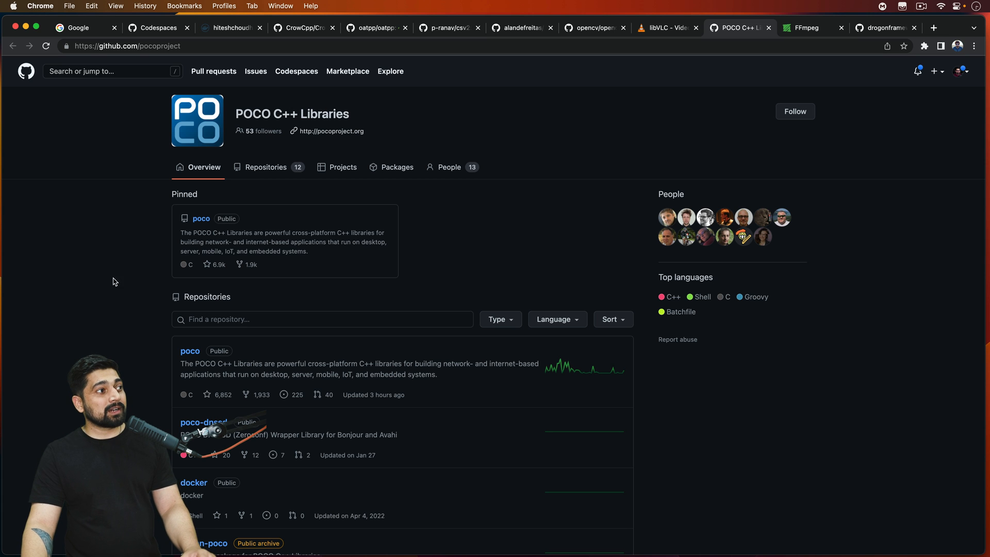
pyautogui.scroll(-3)
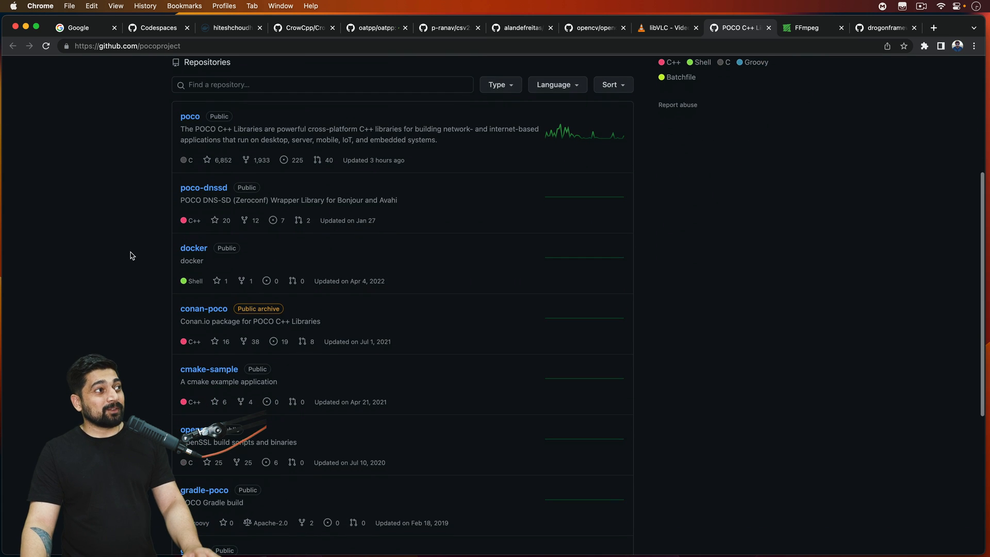
pyautogui.scroll(-3)
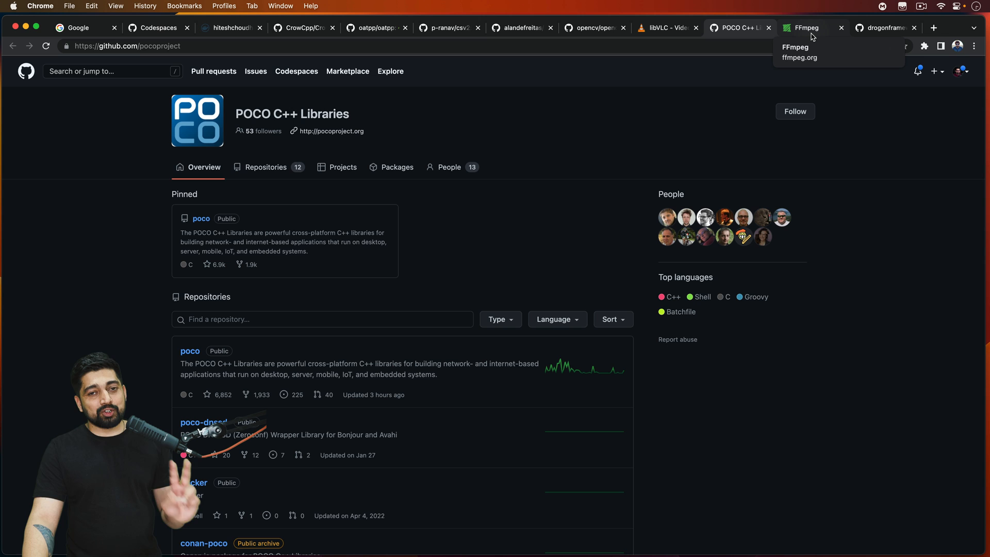
# - Switch to the FFmpeg tab and highlight its record, convert and stream tagline, then deselect
pyautogui.click(807, 28)
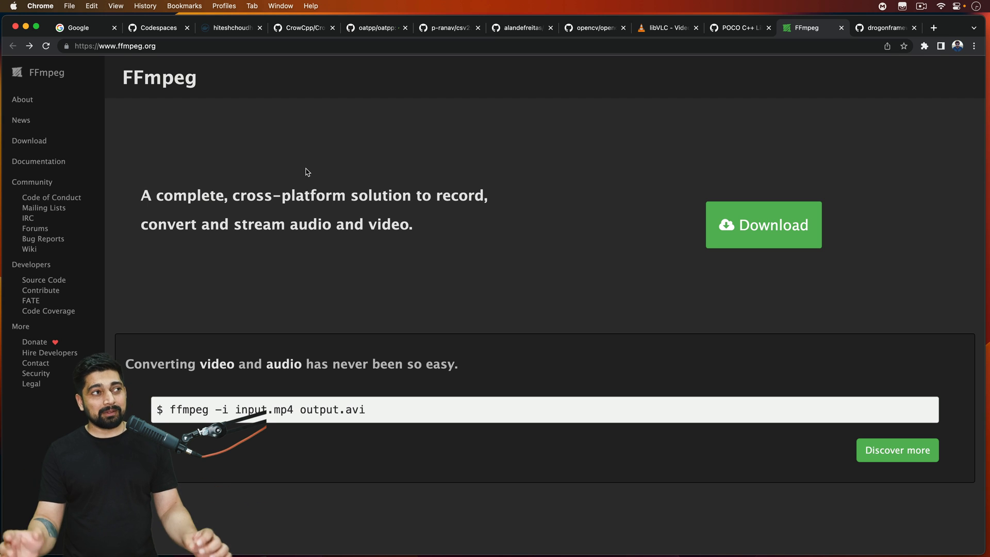
pyautogui.moveTo(141, 195); pyautogui.dragTo(286, 224)
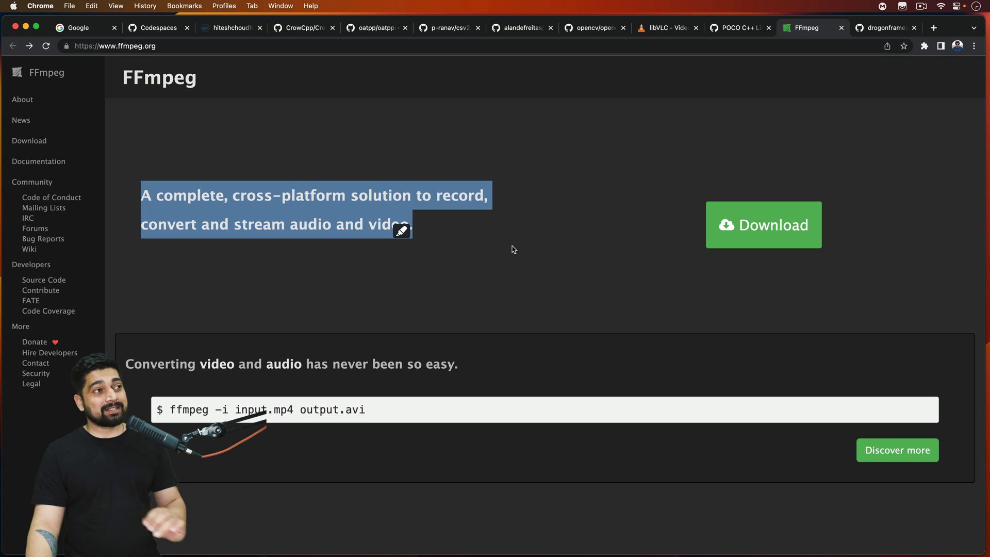
pyautogui.click(520, 250)
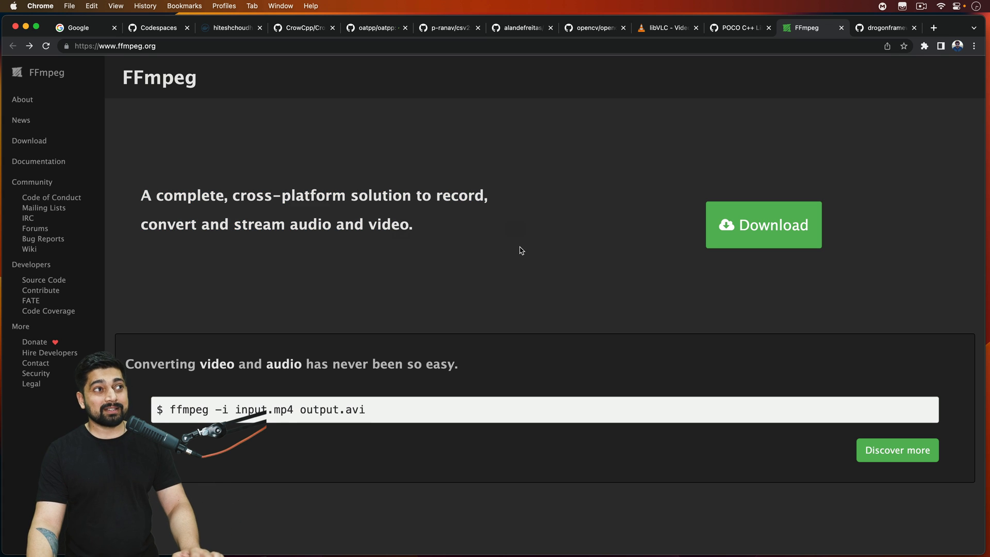
# - Switch to the drogonframework/drogon tab and read its overview, highlighting a phrase
pyautogui.click(884, 28)
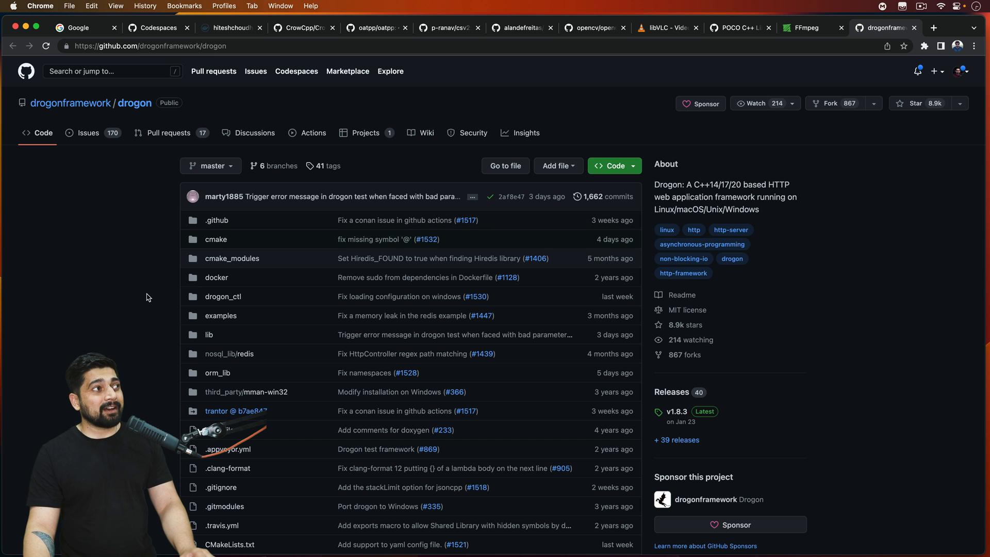
pyautogui.scroll(-3)
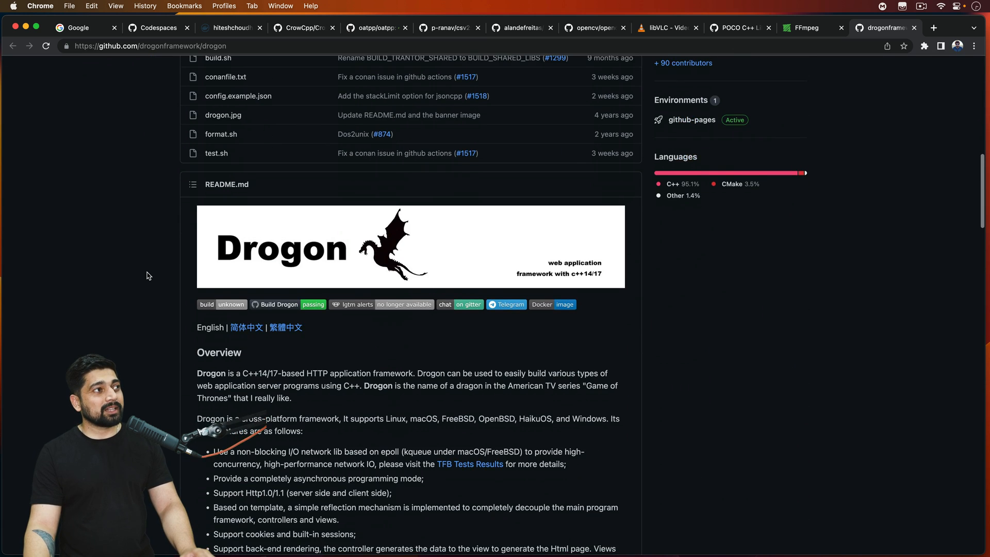
pyautogui.scroll(-3)
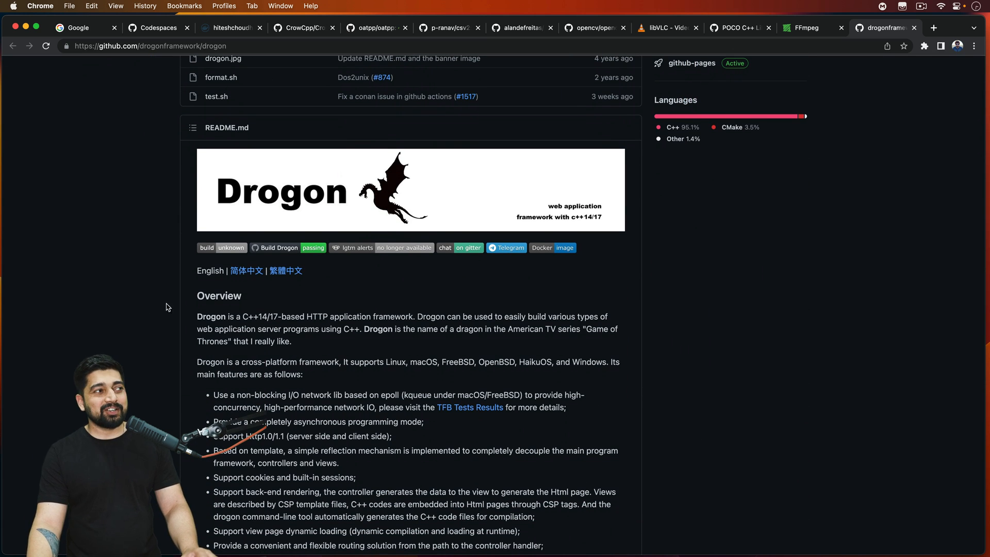
pyautogui.scroll(-3)
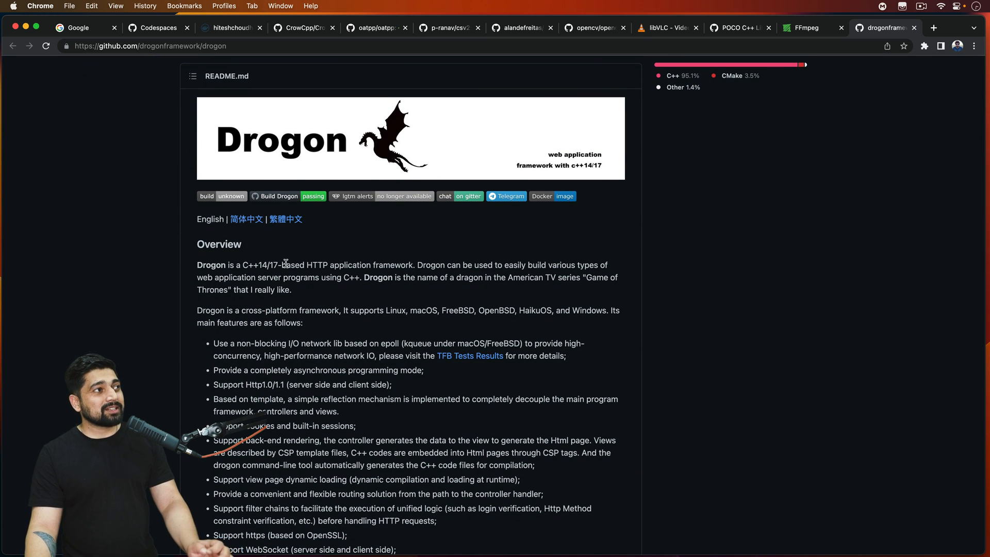
pyautogui.doubleClick(263, 265)
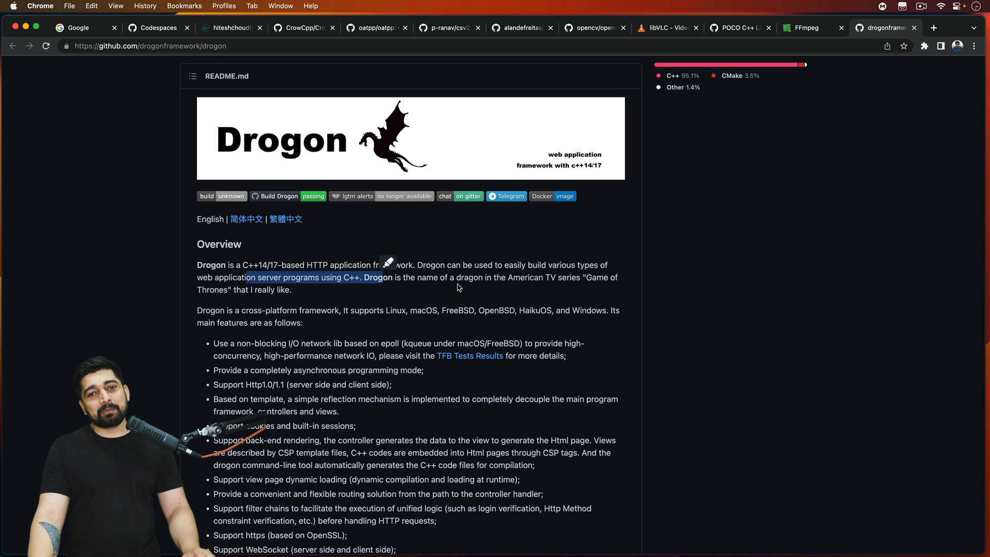
pyautogui.moveTo(368, 323)
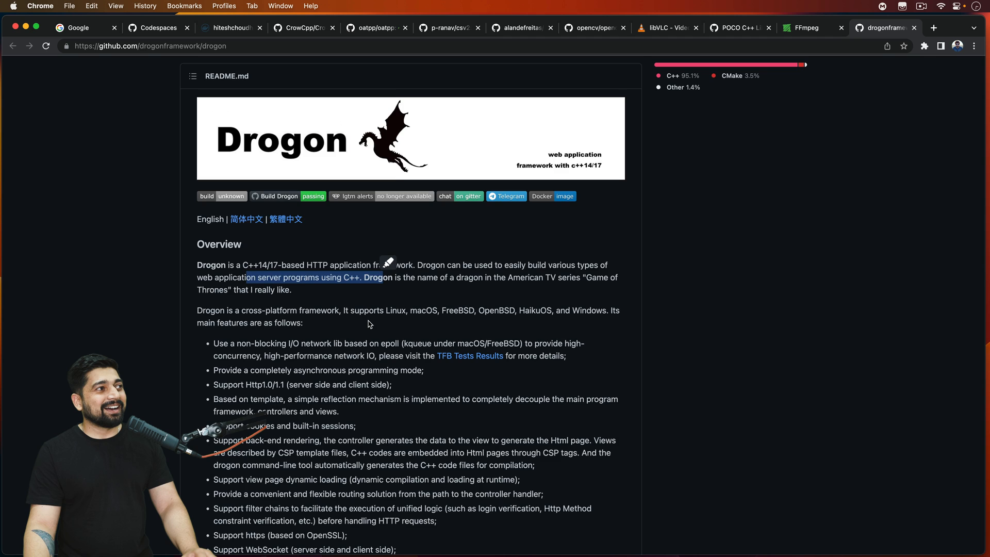
# - Read further through drogon's code examples, then return to the Google home tab
pyautogui.scroll(-3)
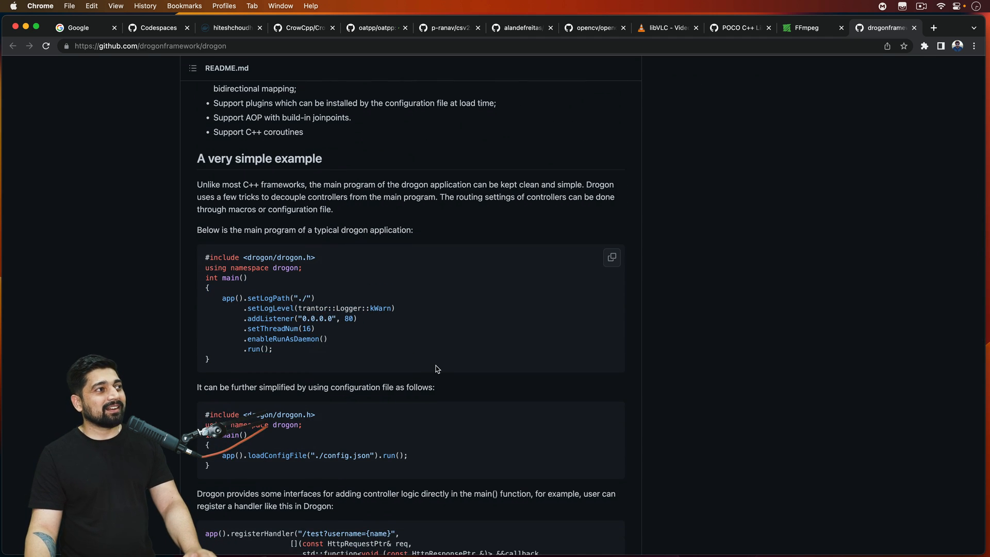
pyautogui.scroll(-3)
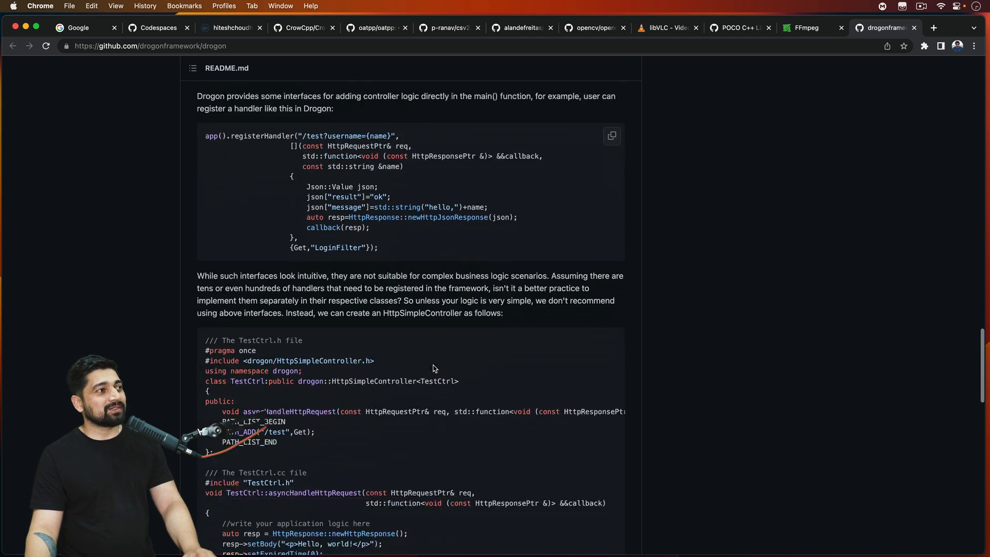
pyautogui.scroll(-3)
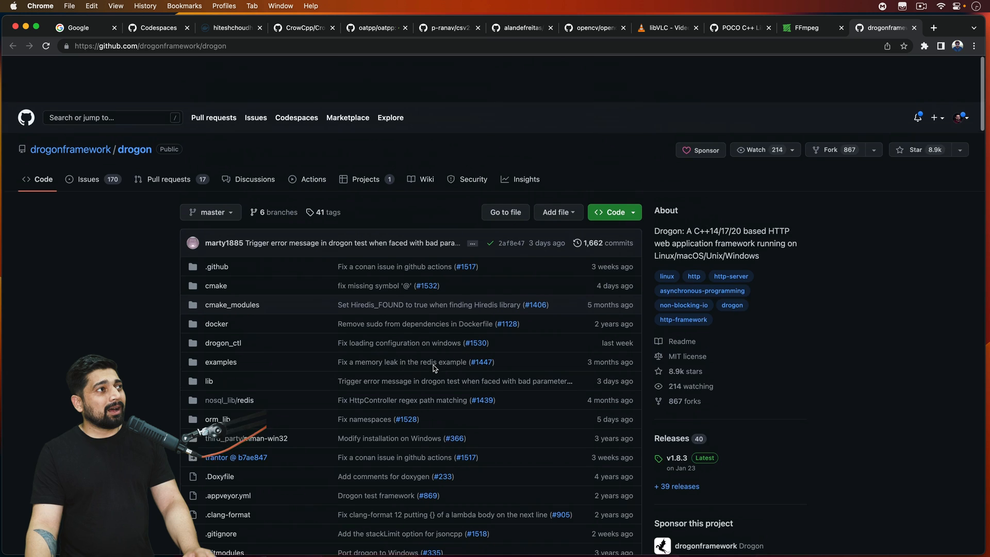
pyautogui.scroll(-3)
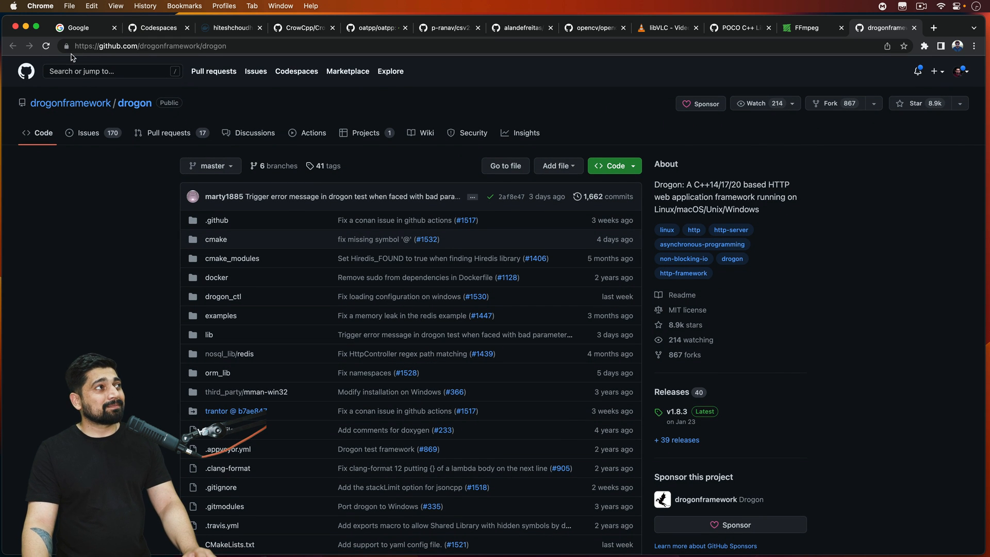
pyautogui.click(75, 27)
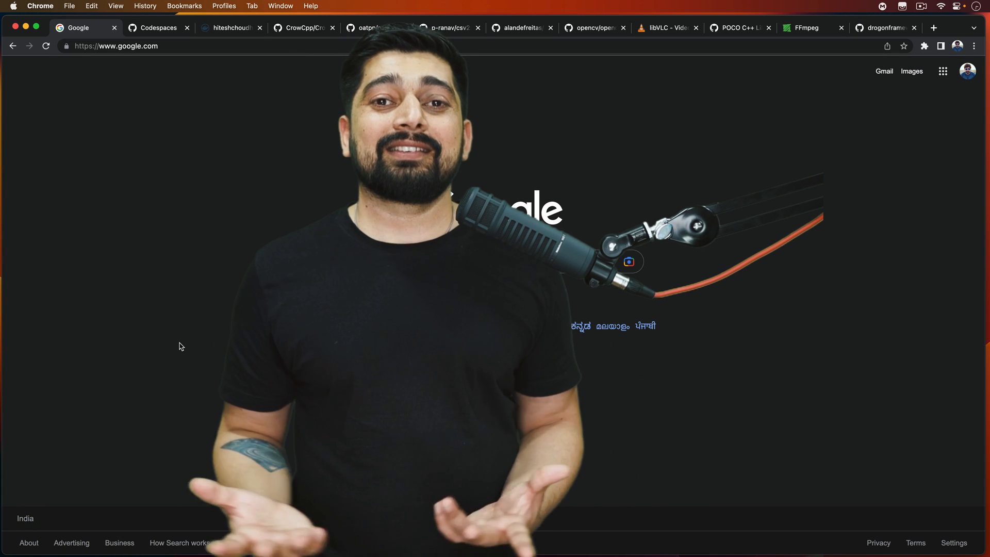